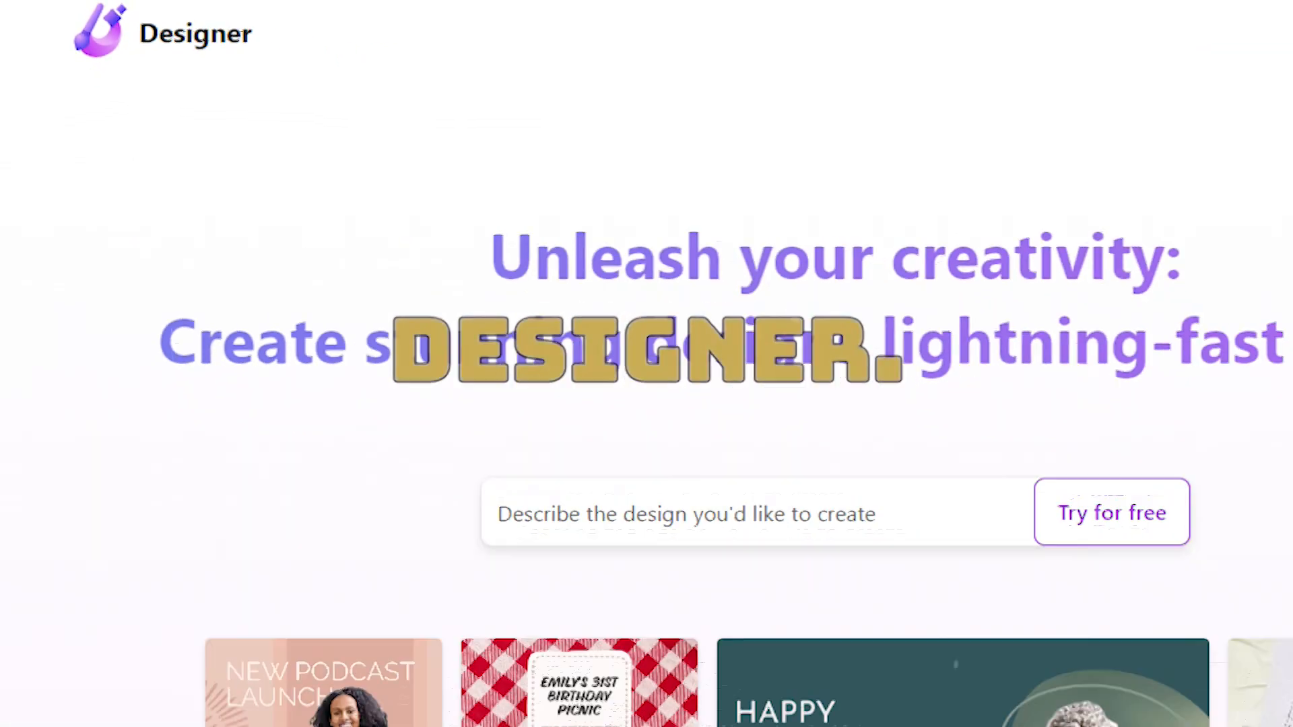
Reach the create-a-design prompt screen from the Designer home page
scroll(down, 3)
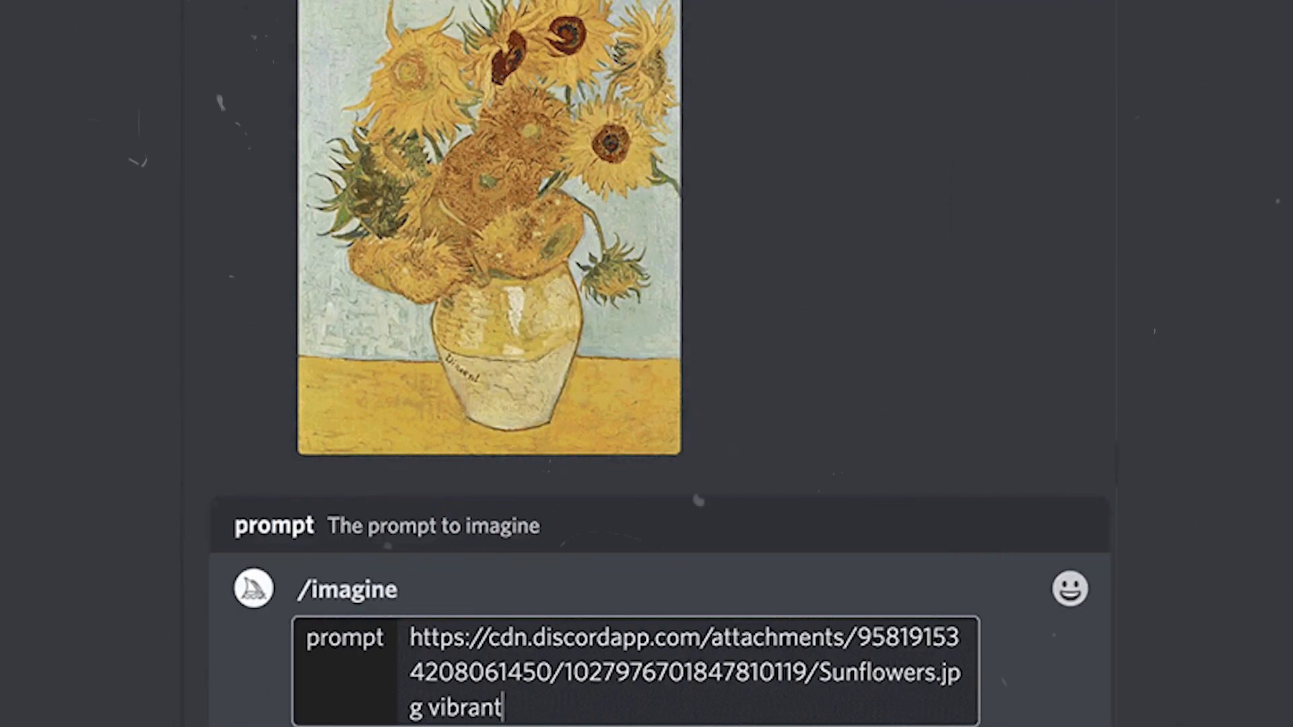
text(california popp)
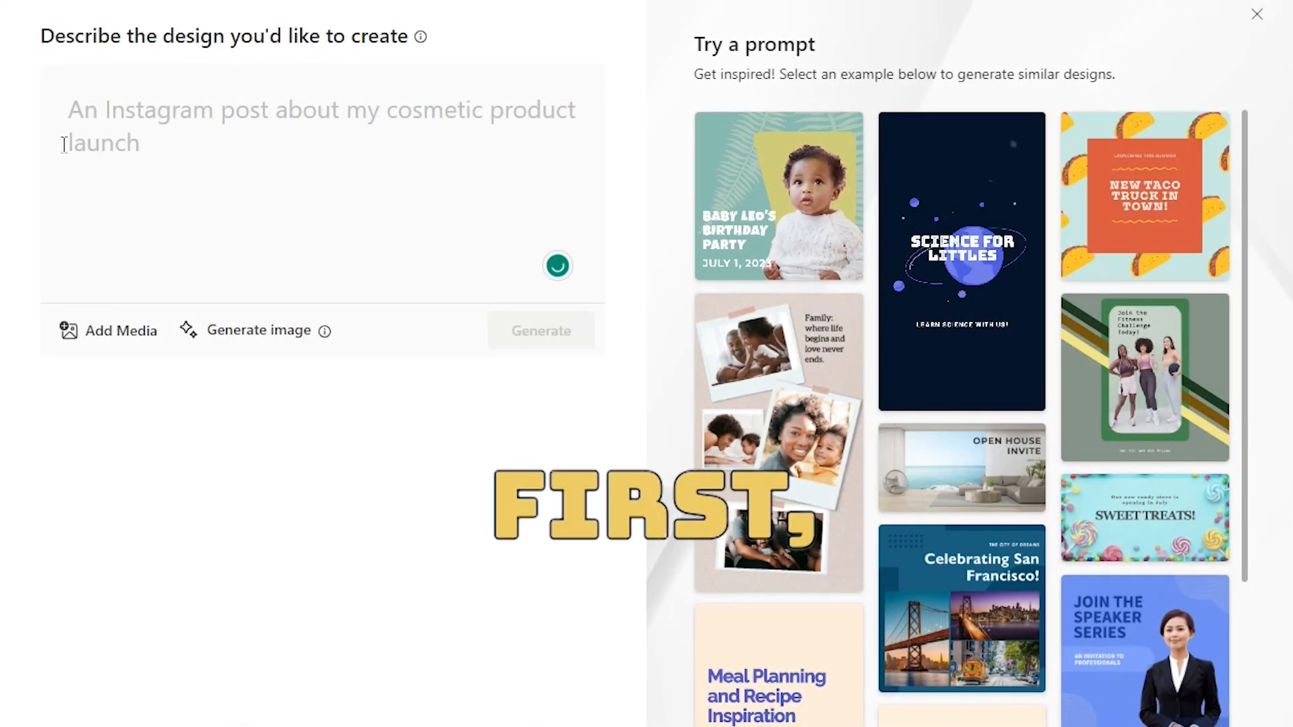
Generate Instagram post designs from the yoga class prompt with a serene nature image
text(Create an Instagram post promoting a yoga class. Use a serene image of a person doing yoga in nature. Suggested colors are green, blue, or purple.)
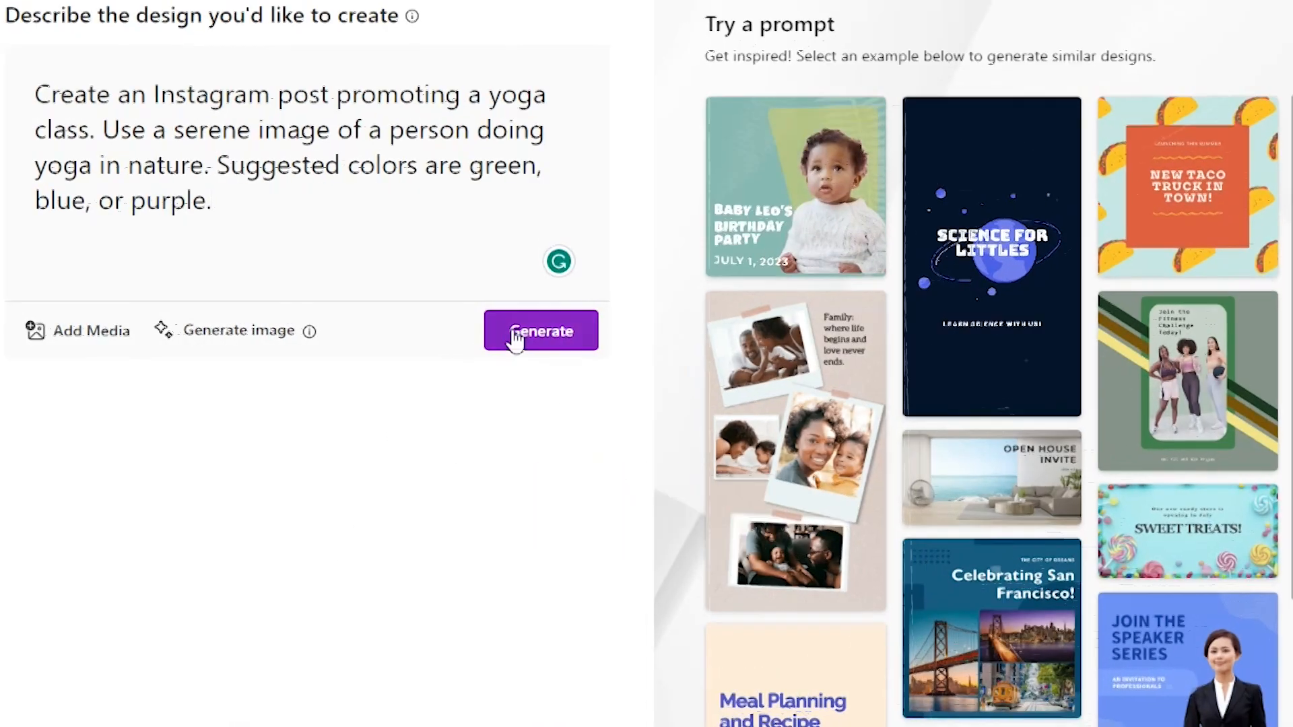
click(540, 331)
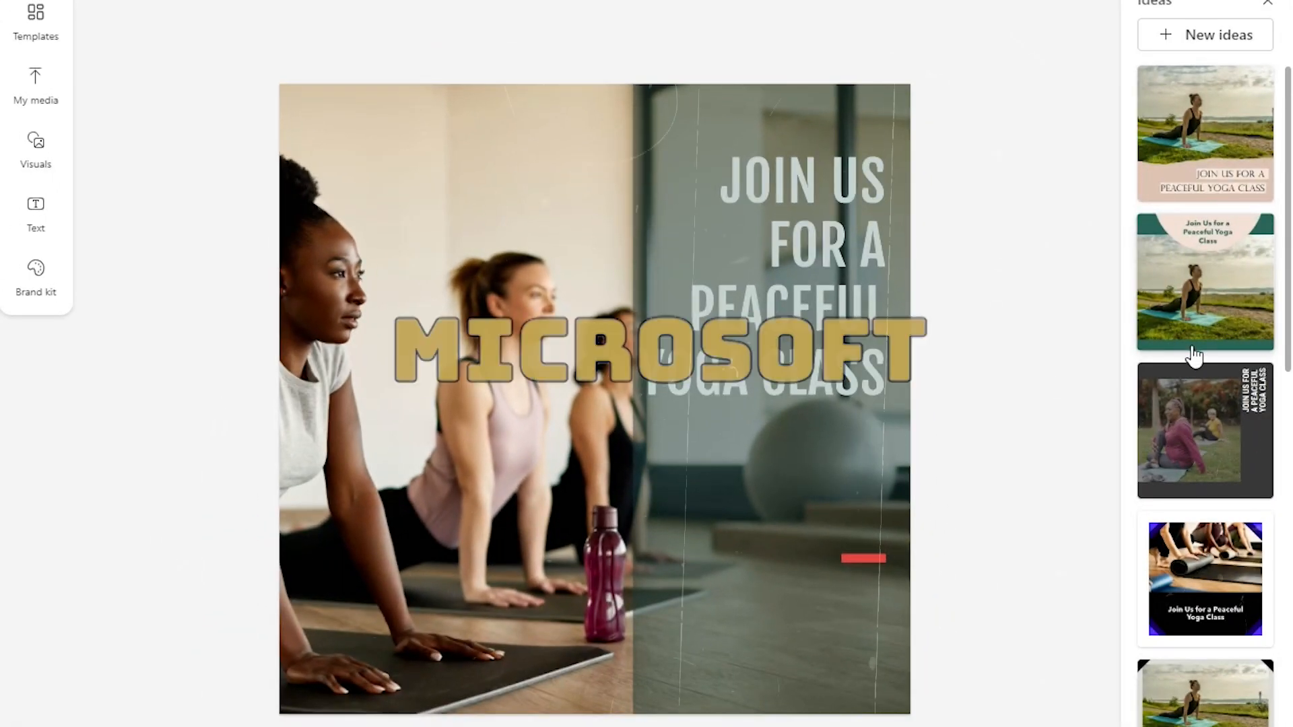
Browse the Ideas, Templates, Visuals, Text and Brand kit panels for the yoga post
scroll(down, 3)
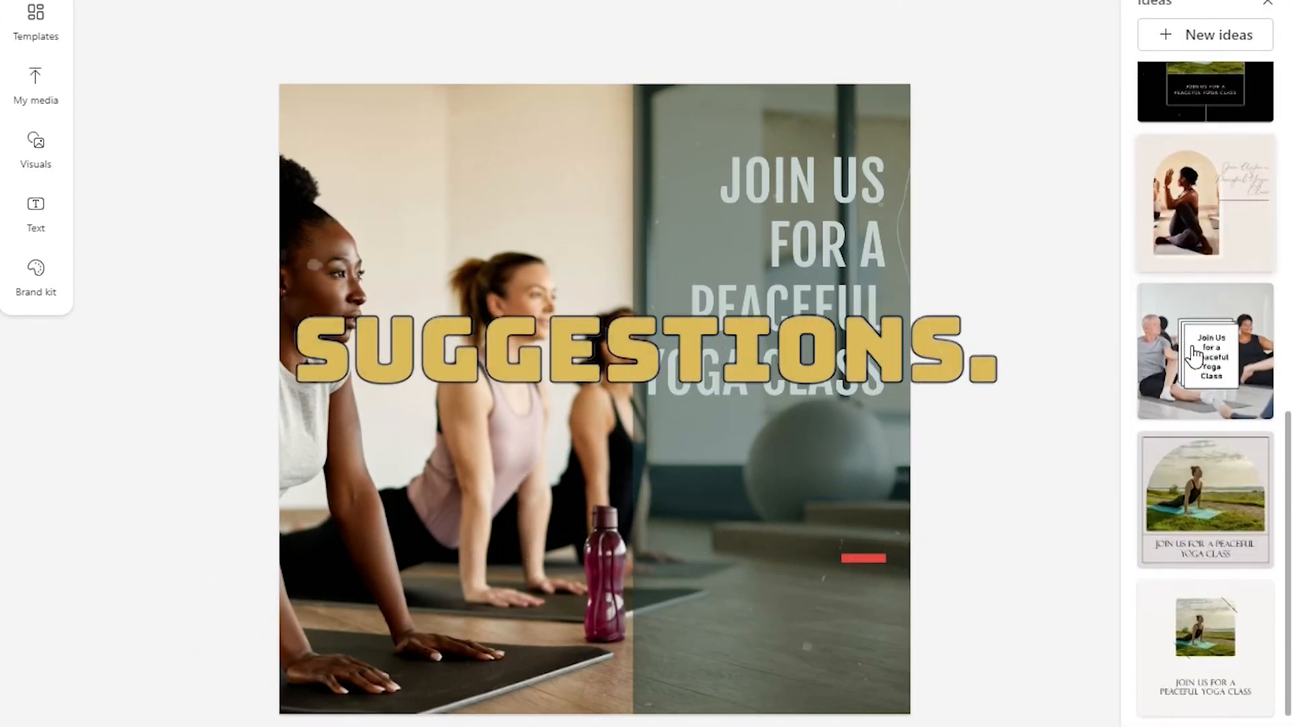
click(35, 20)
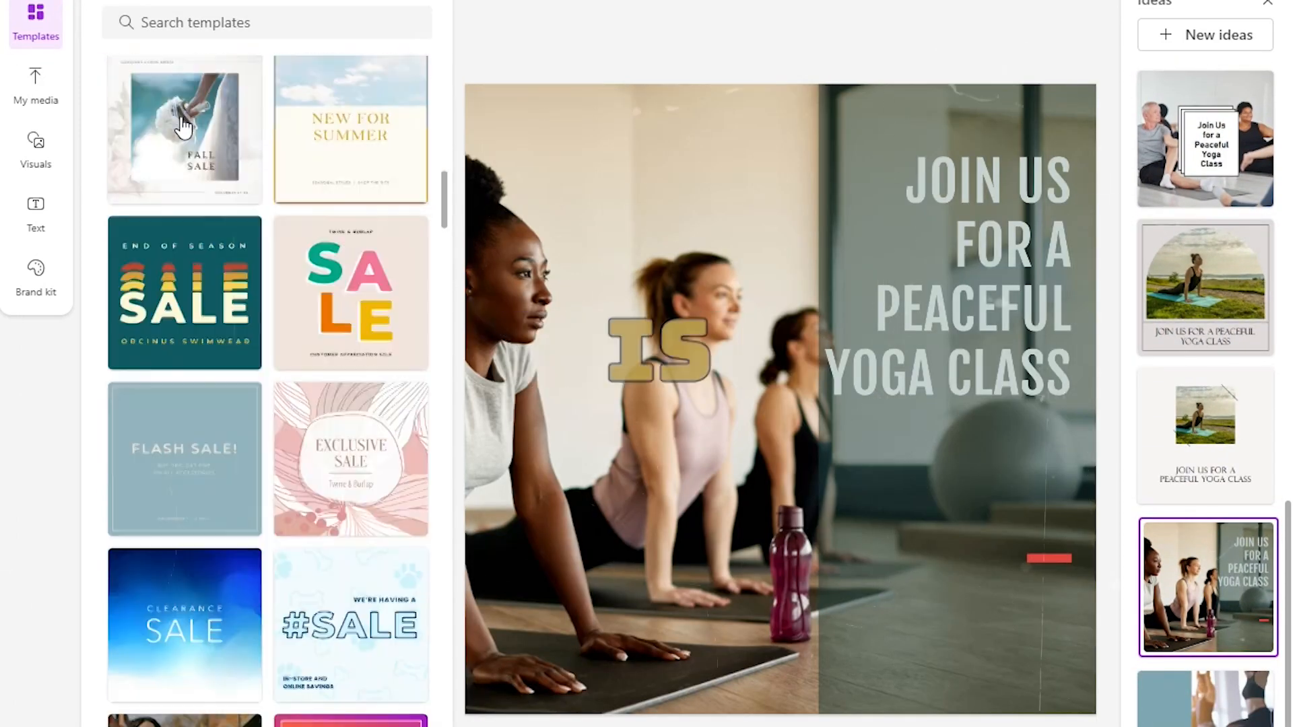
scroll(down, 3)
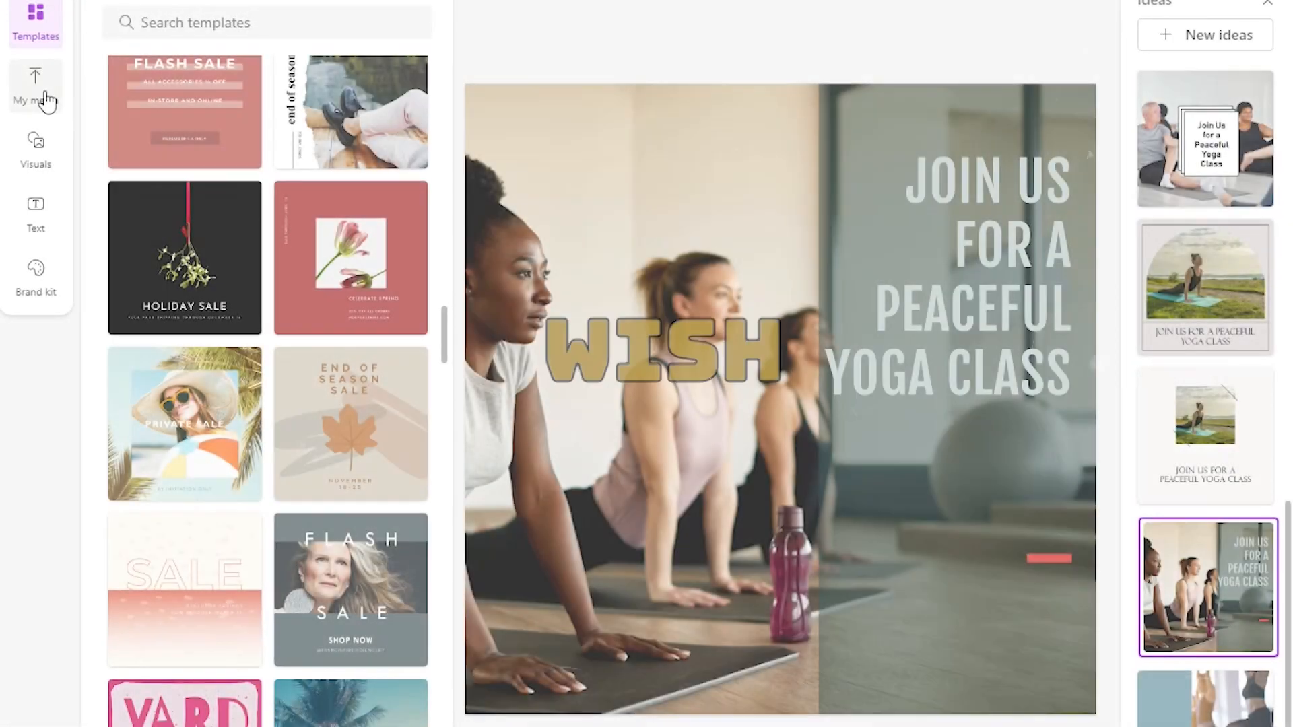
click(35, 151)
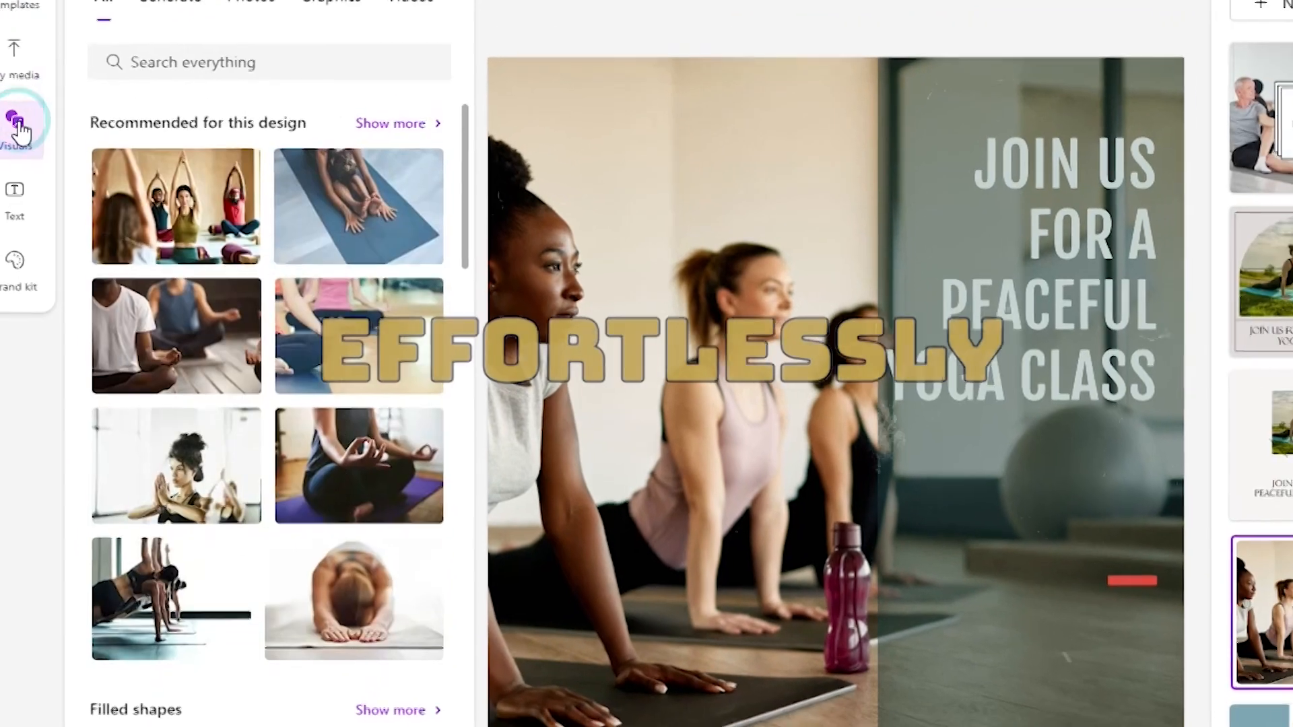
click(35, 213)
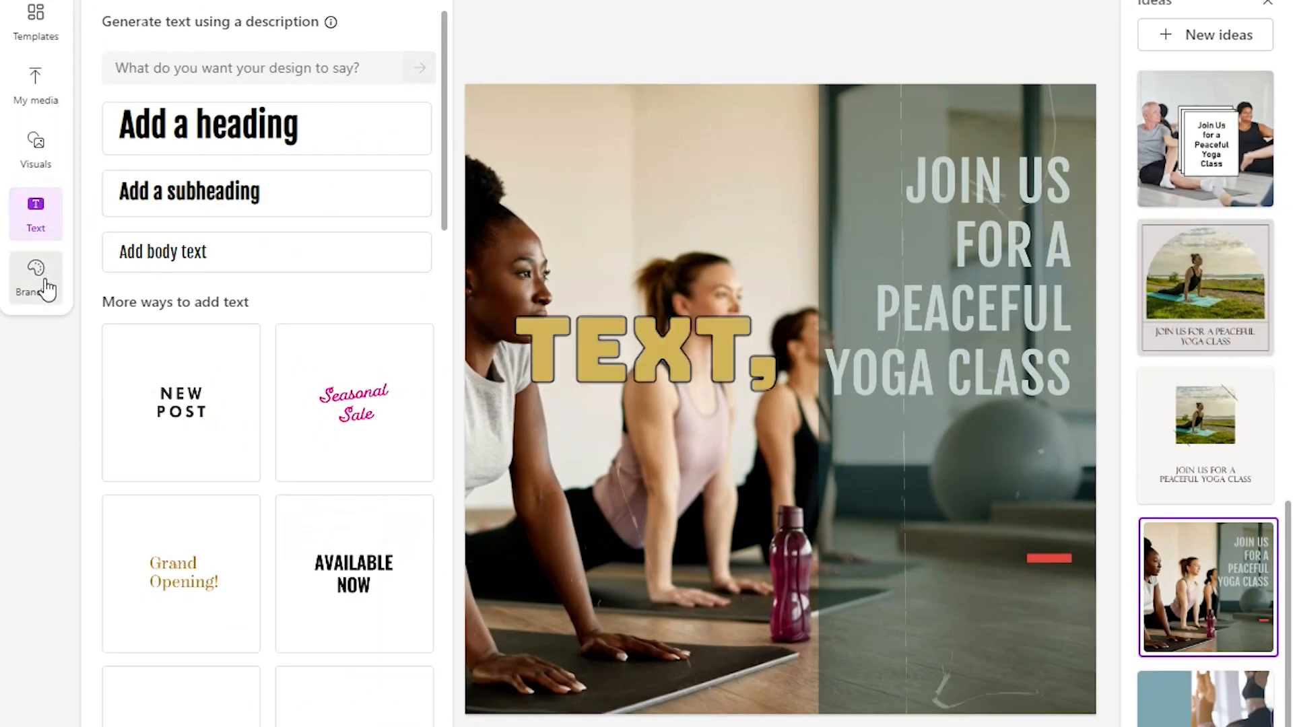
click(35, 278)
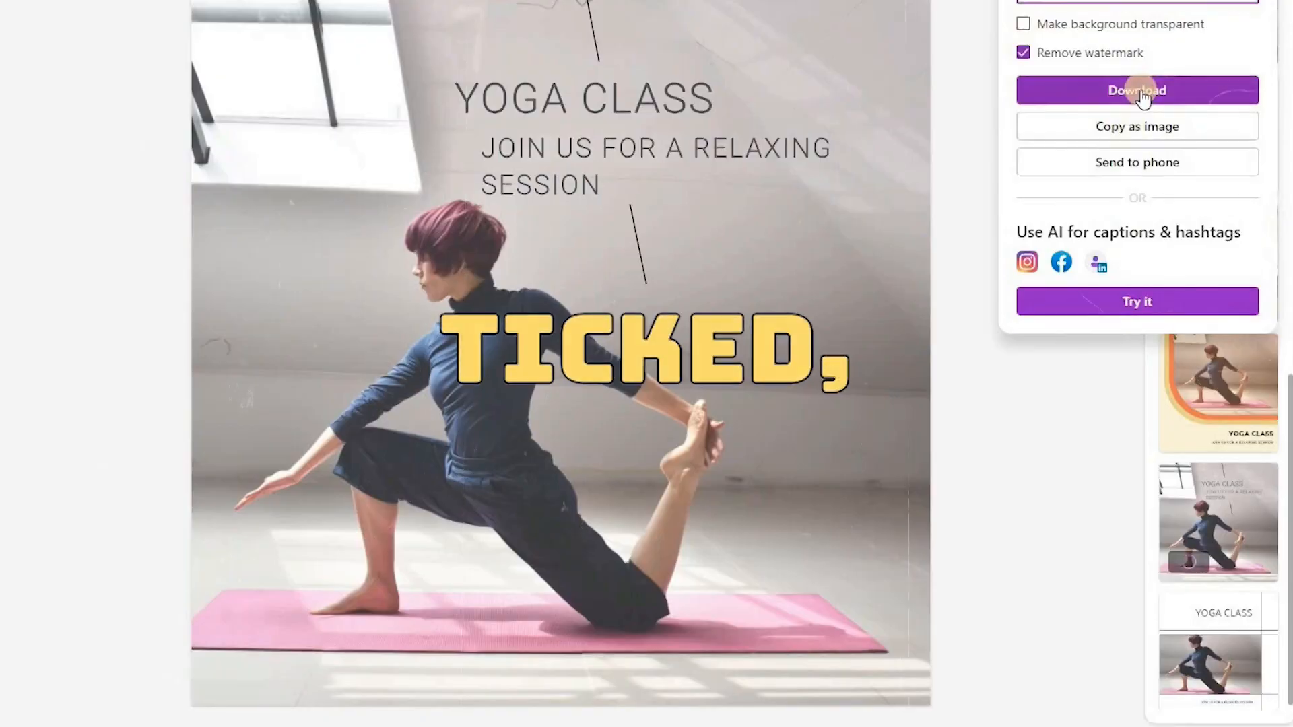
Download the yoga class post as an image with the watermark removed
click(1136, 91)
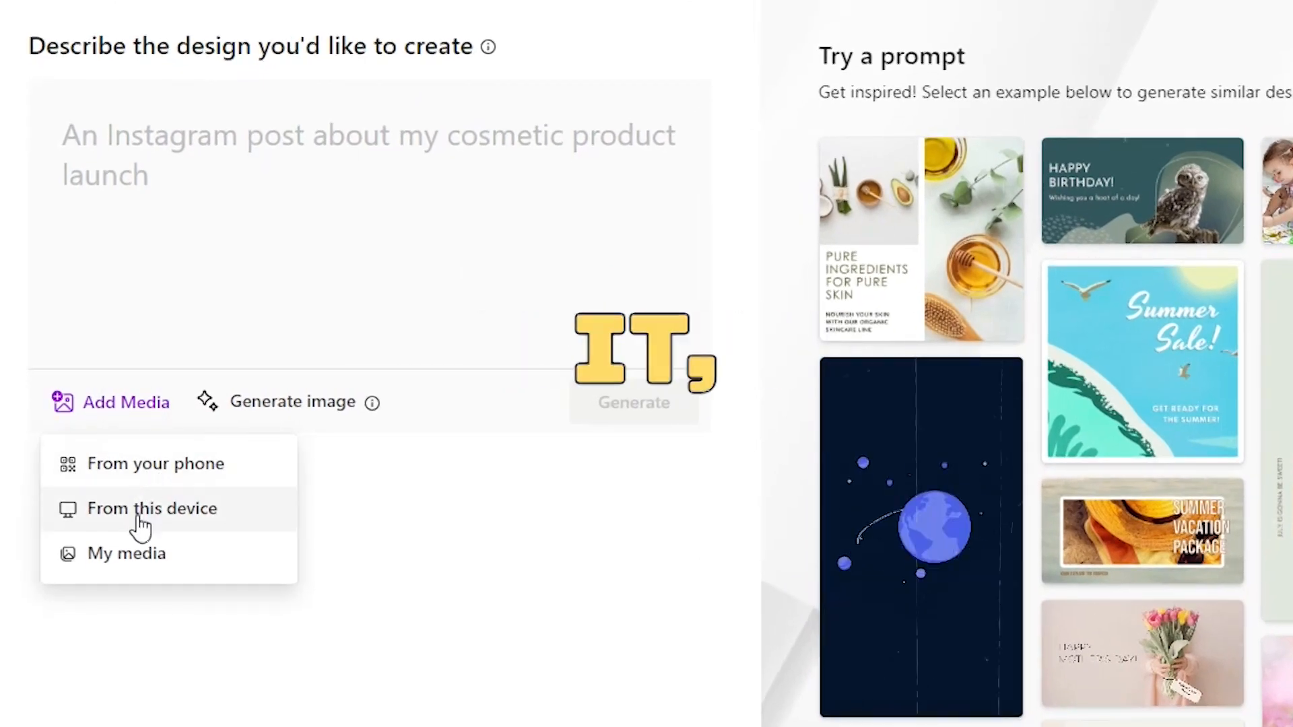
Generate YouTube thumbnail designs about AI TOOLS from an uploaded photo and prompt
click(153, 508)
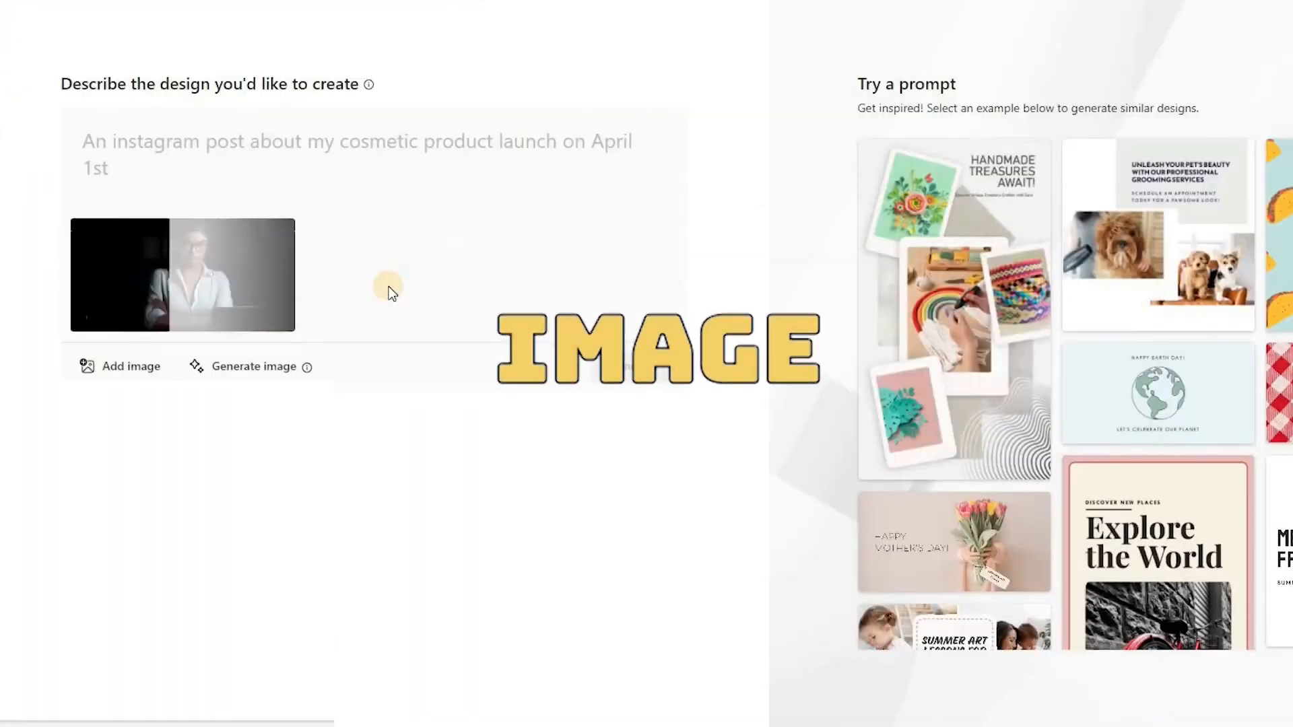
text(a youtube thumbnail about AI TOOLS)
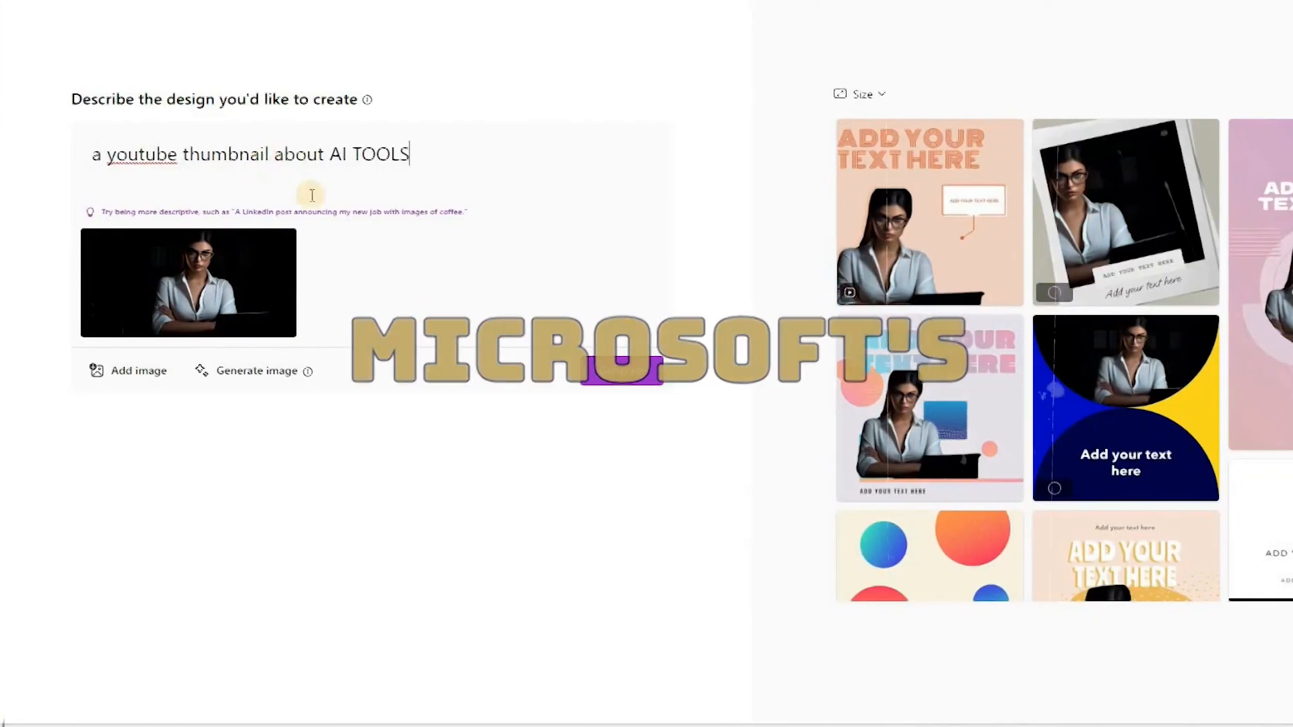
click(543, 371)
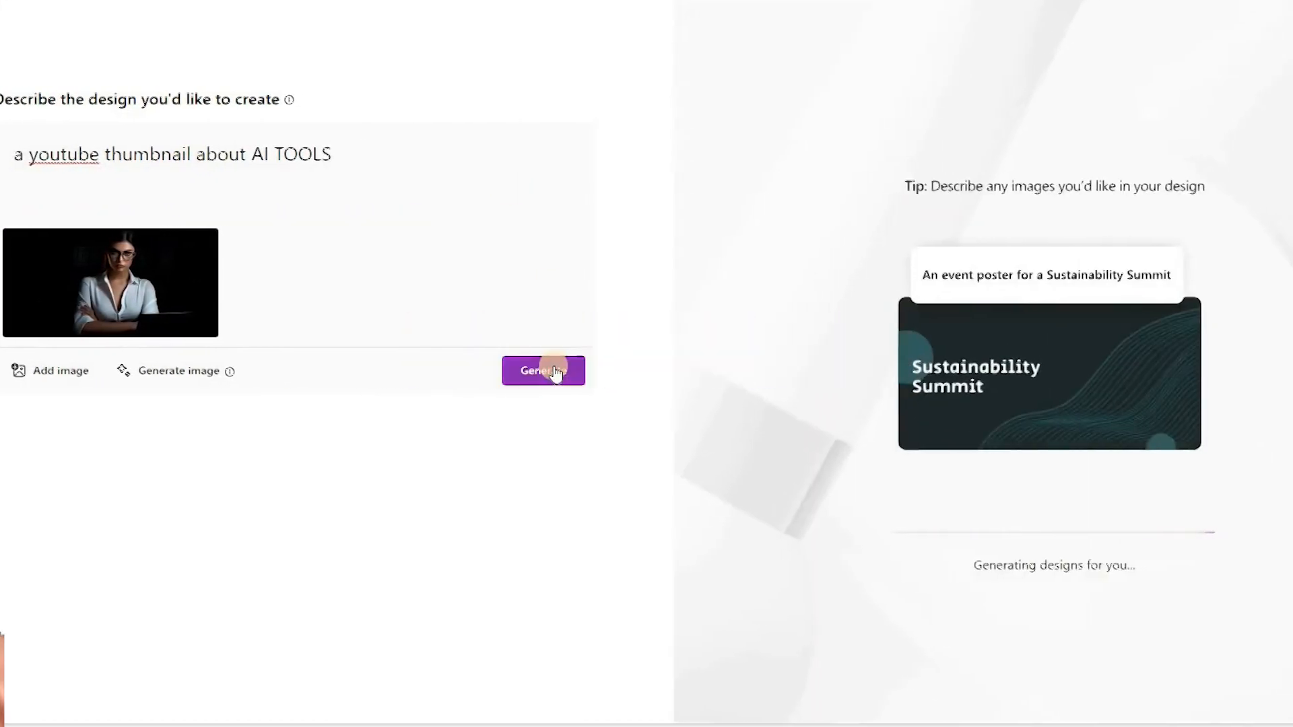
Select the first AI TOOLS thumbnail design and customize it in the editor
click(542, 370)
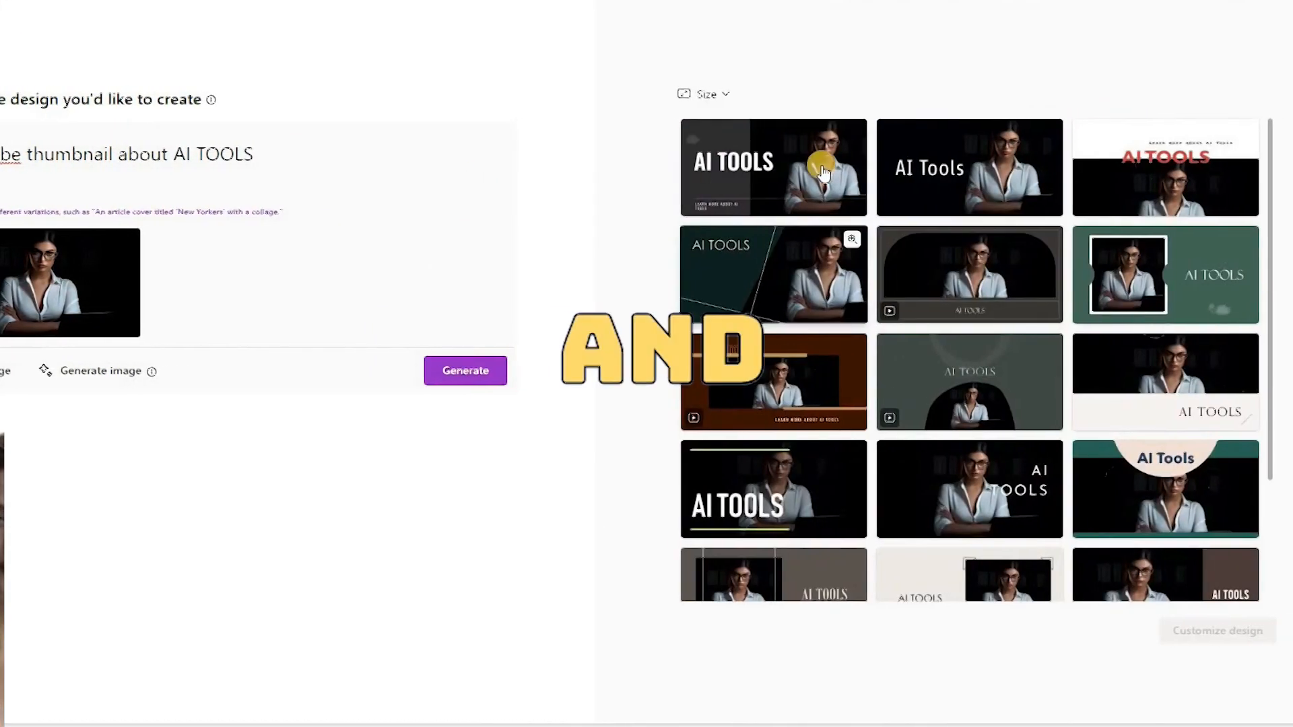
click(773, 167)
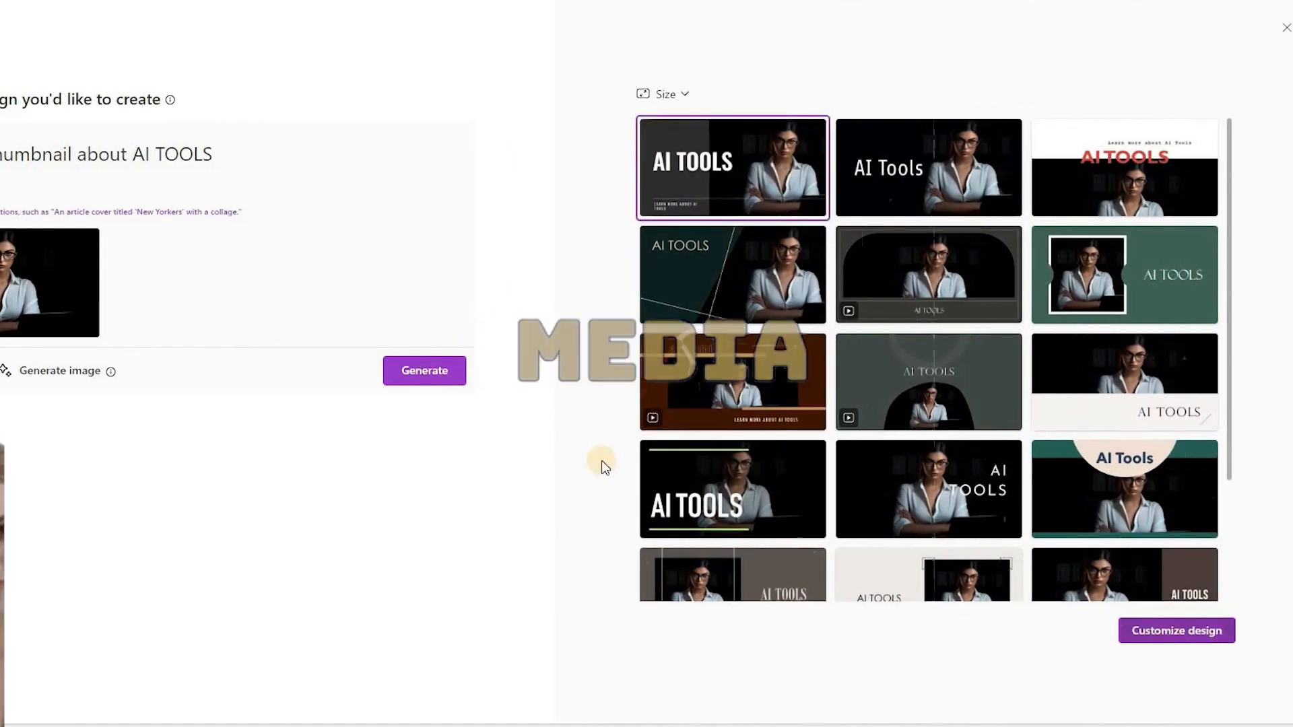
click(1174, 630)
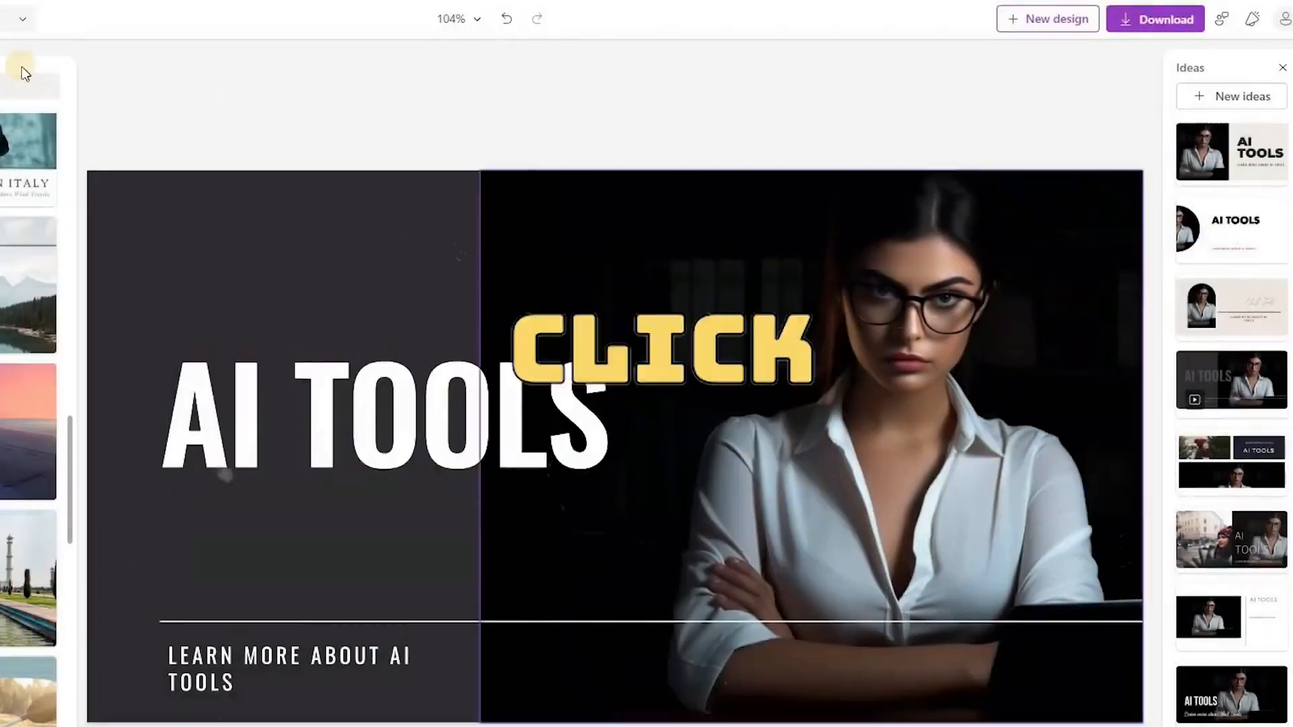
Start AI Facebook captions for the thumbnail, describing it as 'tell my followers about my new tutorial video'
click(1155, 17)
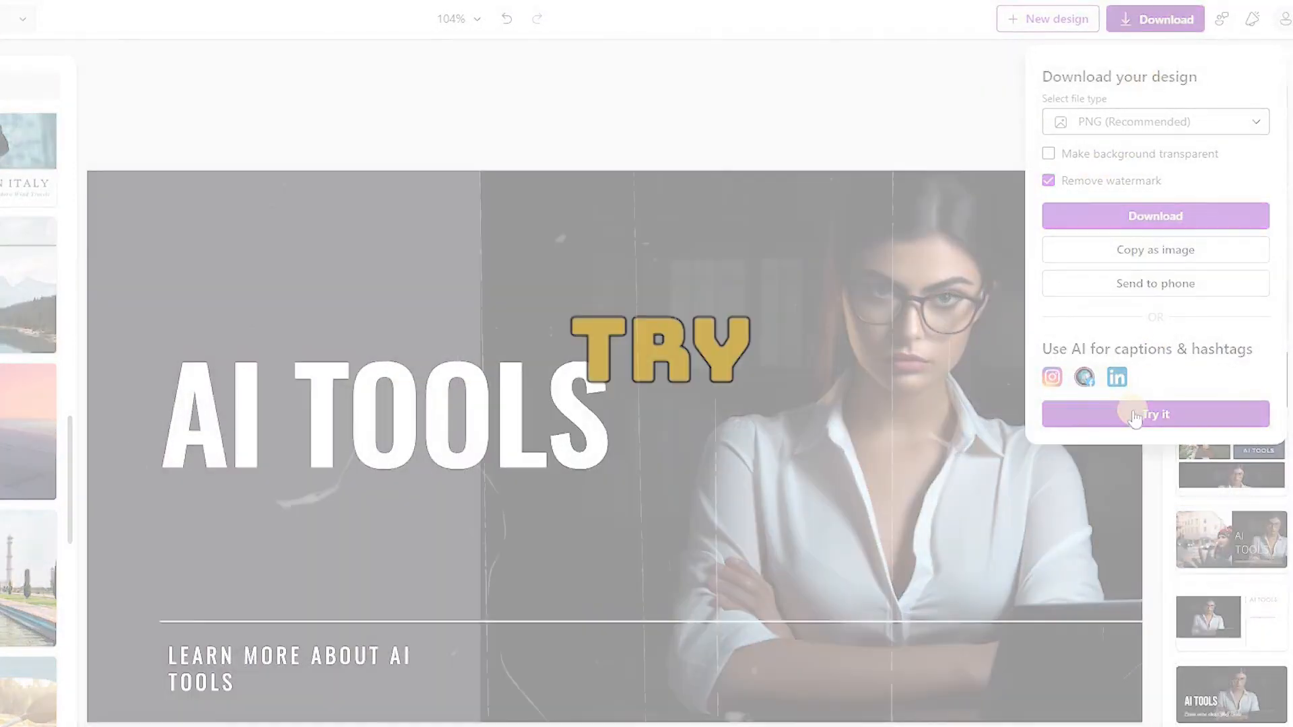
click(1154, 414)
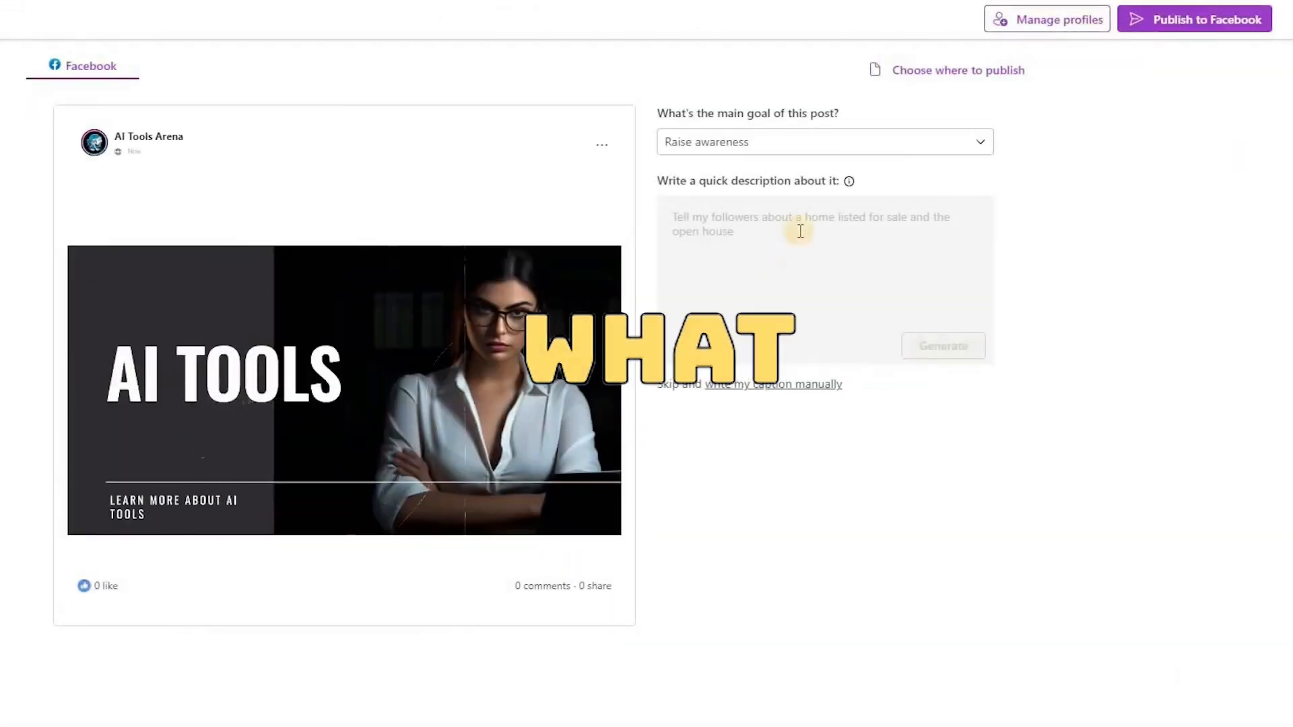
text(tell my followers about my new tutorial video)
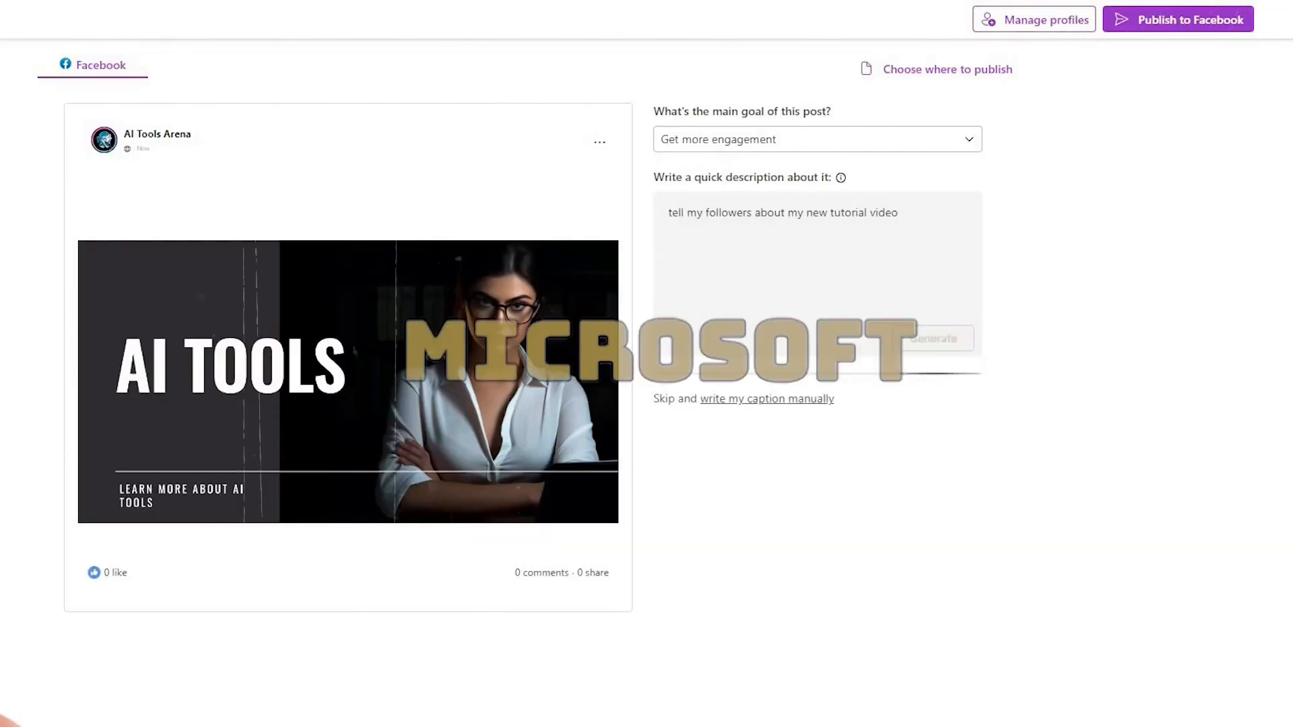
Generate a tutorial-video caption and add #tutorial, #tutorialvideo and #video hashtags
click(934, 338)
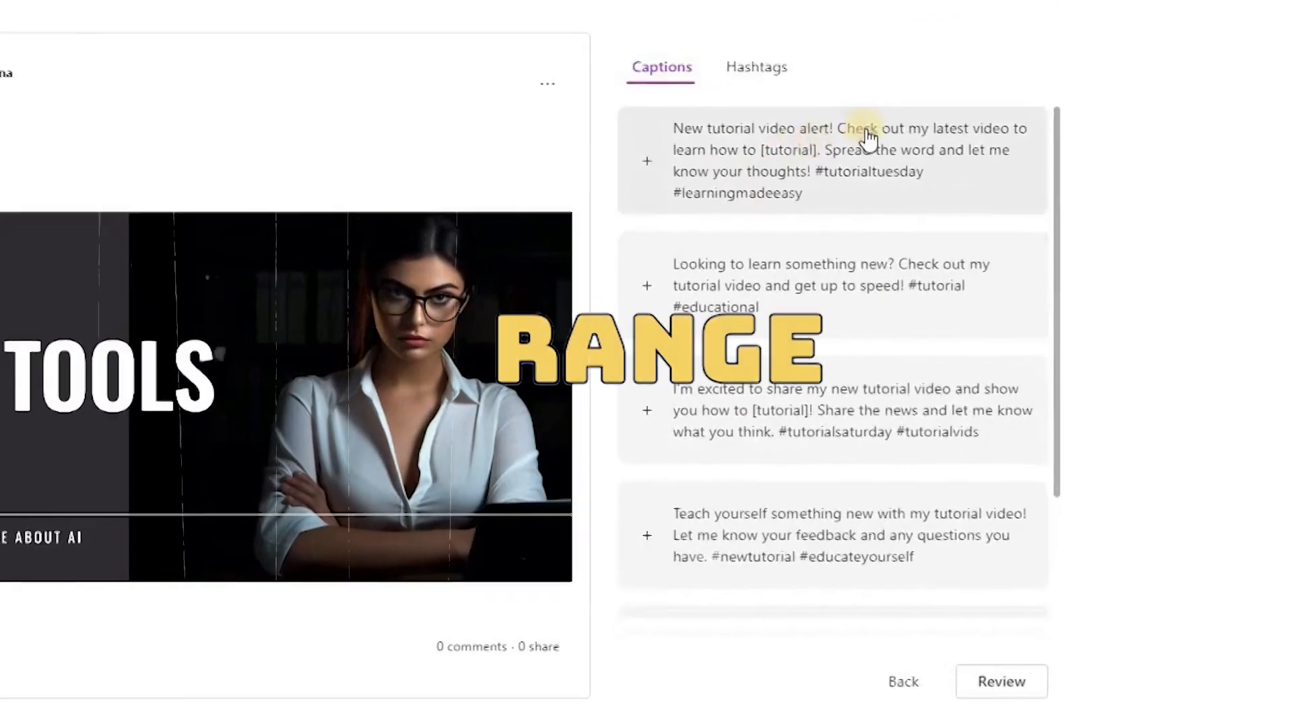
scroll(down, 3)
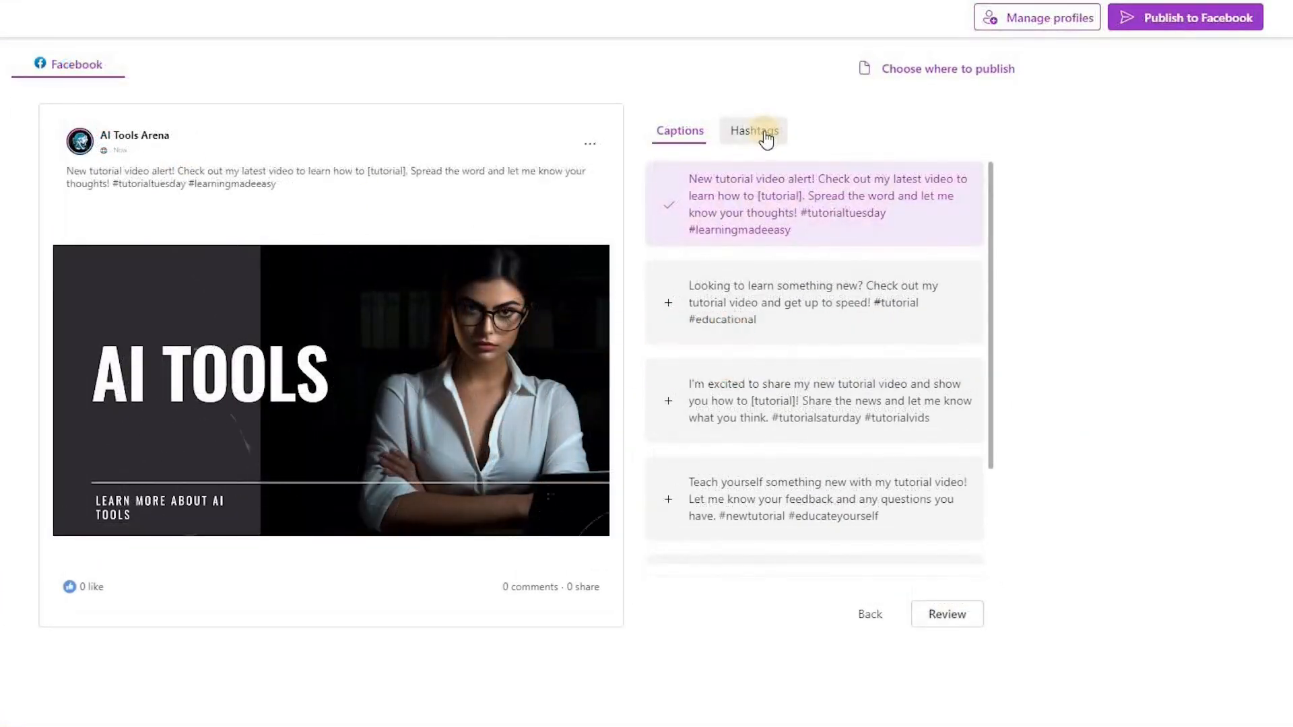
click(753, 131)
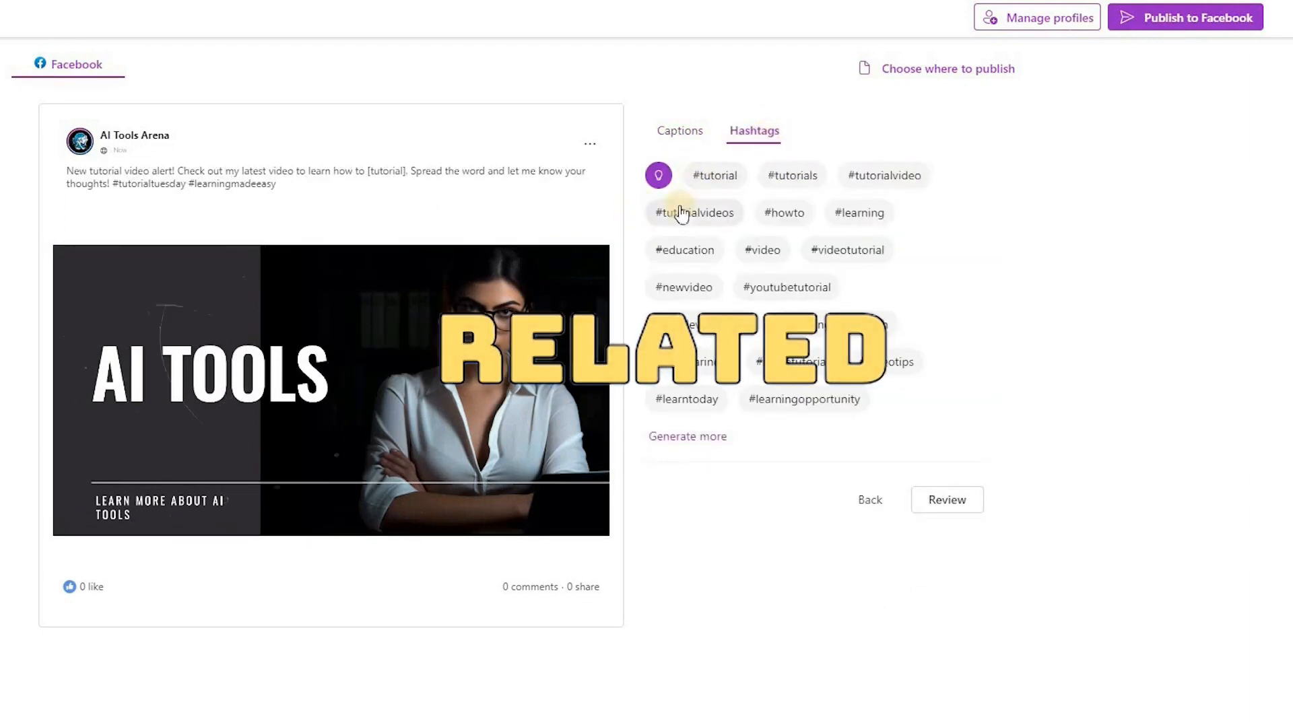
click(760, 251)
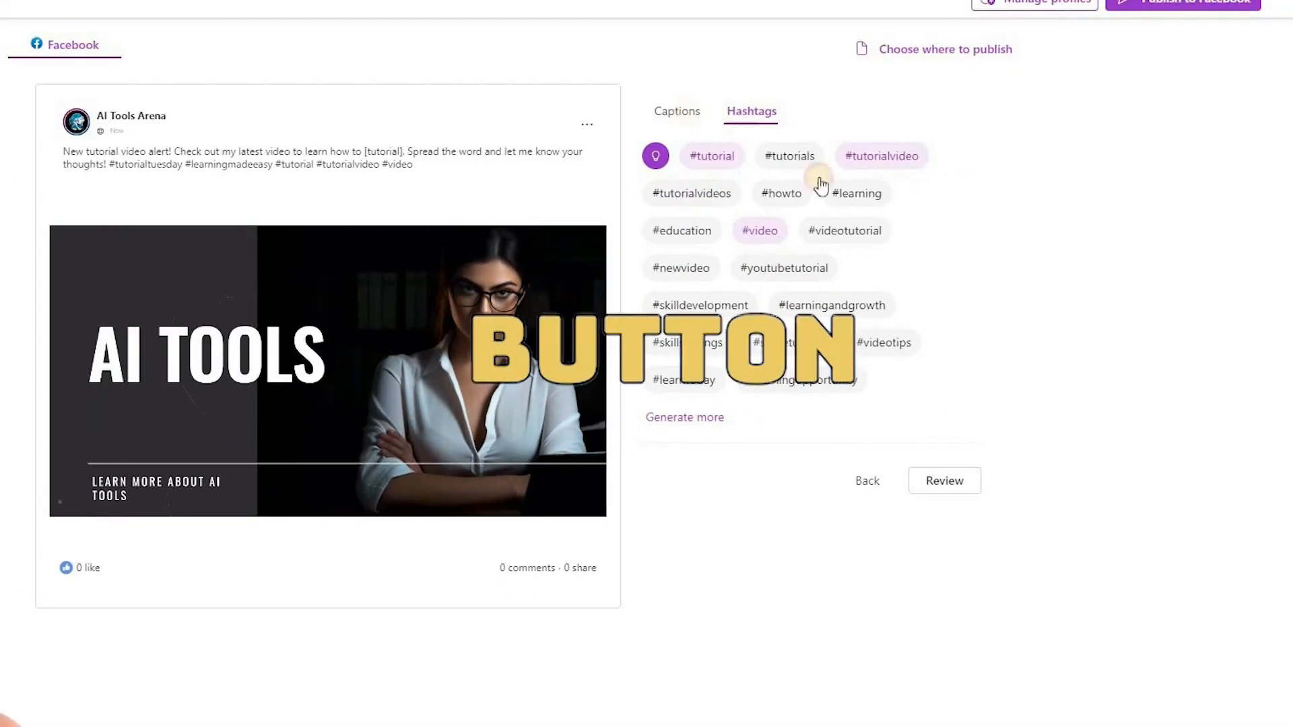
click(676, 111)
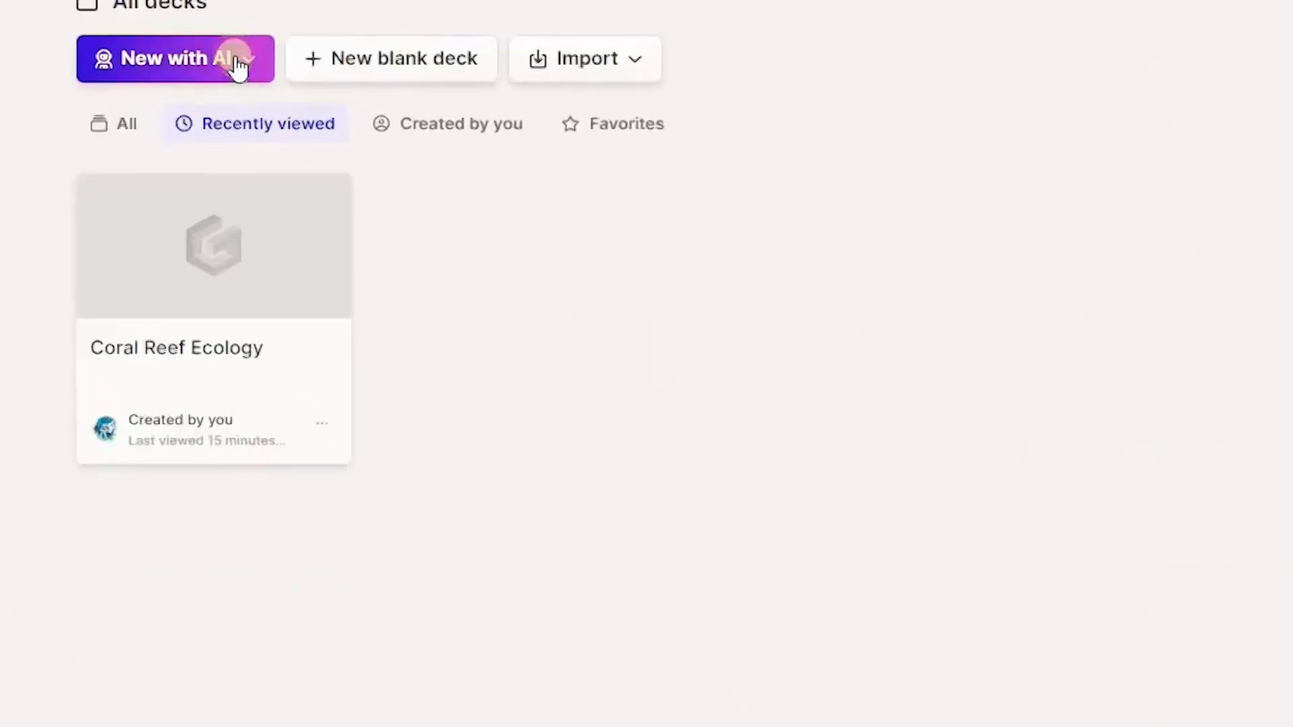
Start a guided AI presentation in Gamma on the topic 'AI impact on jobs'
click(174, 58)
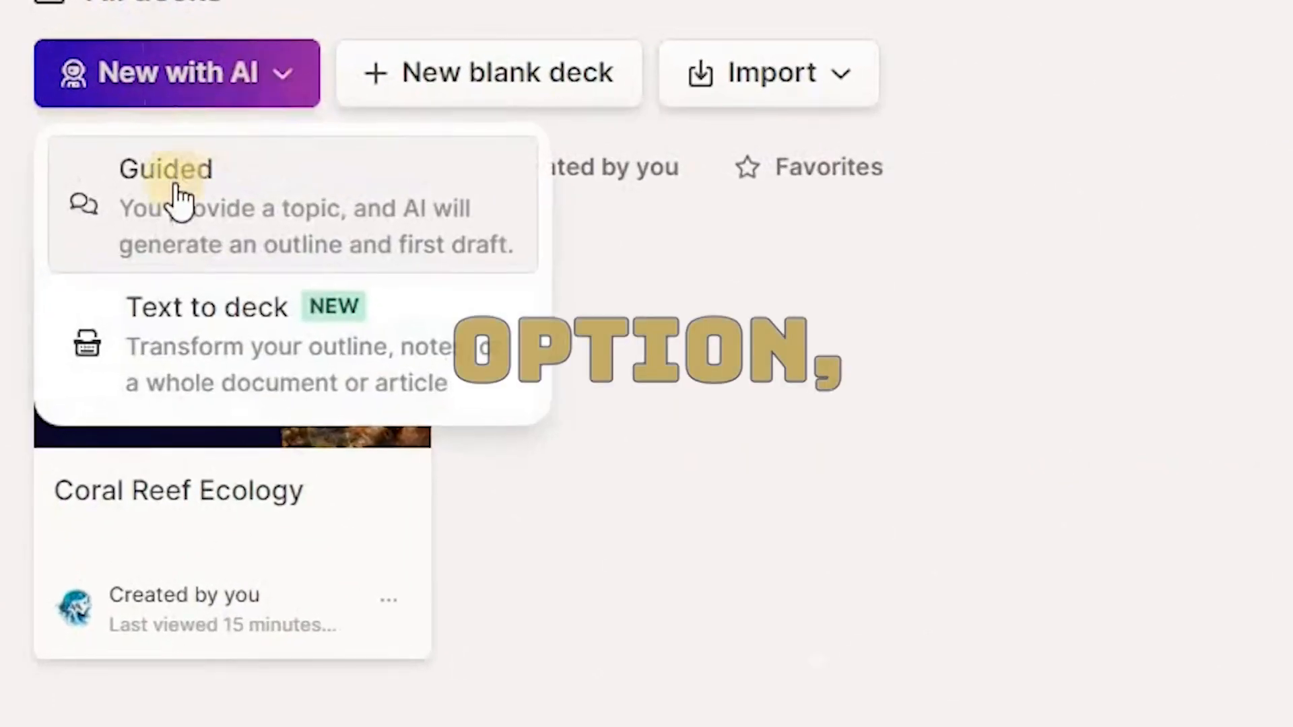
click(164, 206)
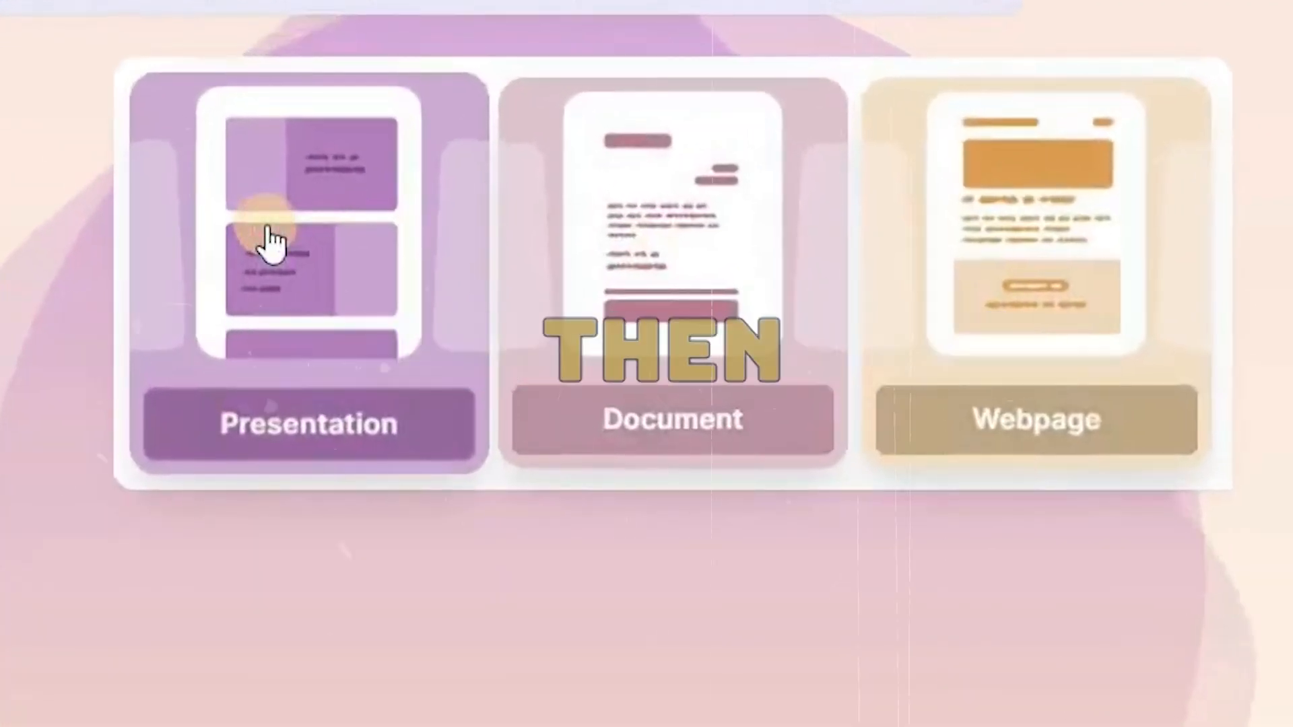
click(310, 240)
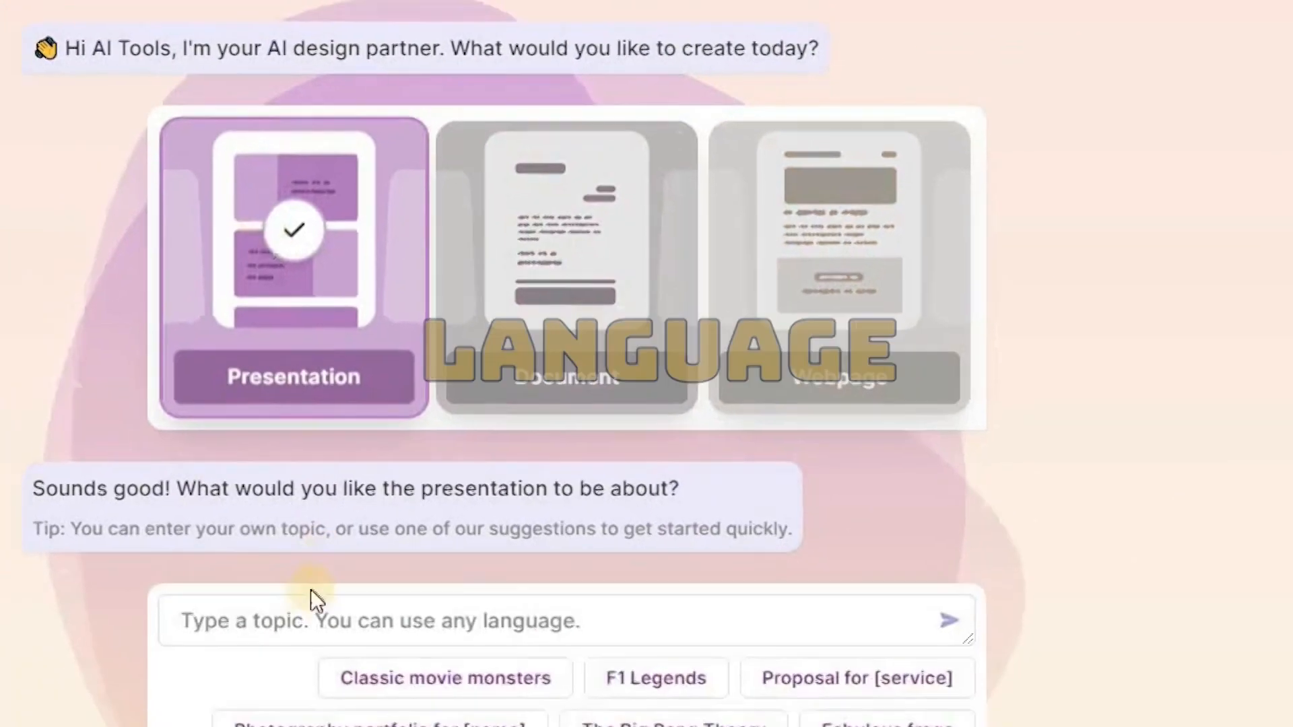
text(AI impact on jobs)
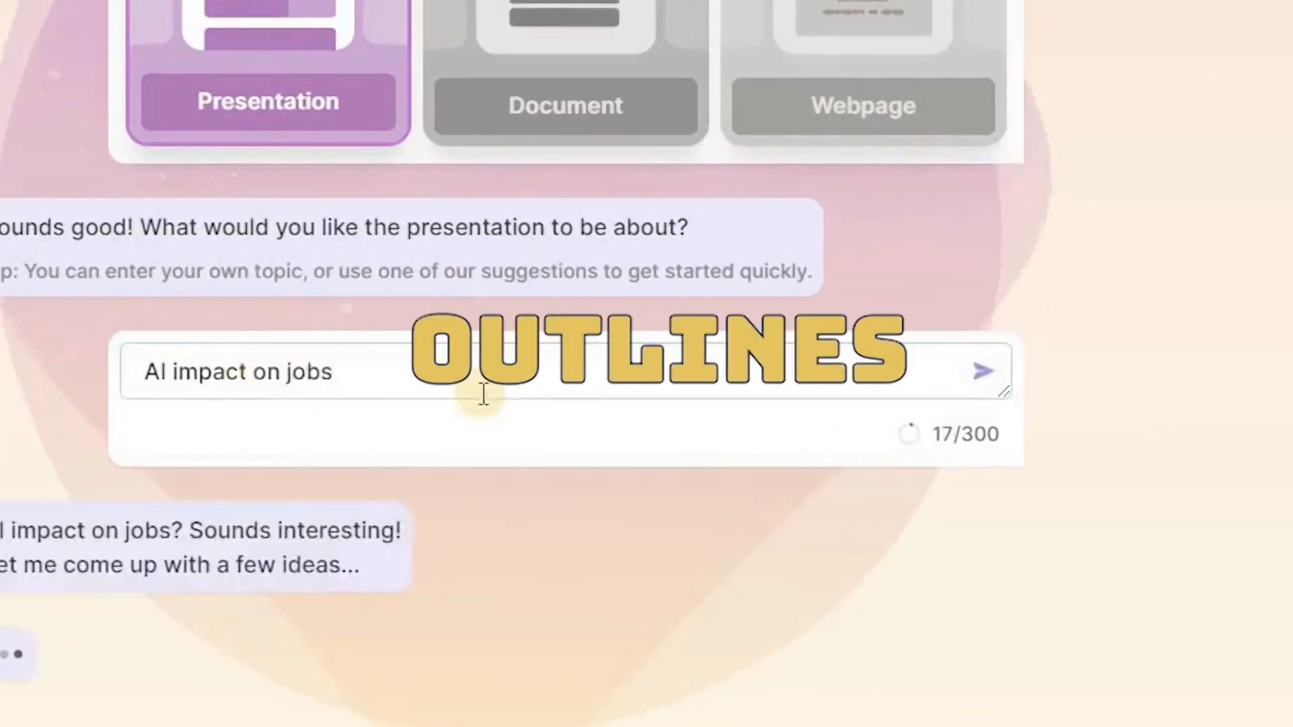
click(983, 372)
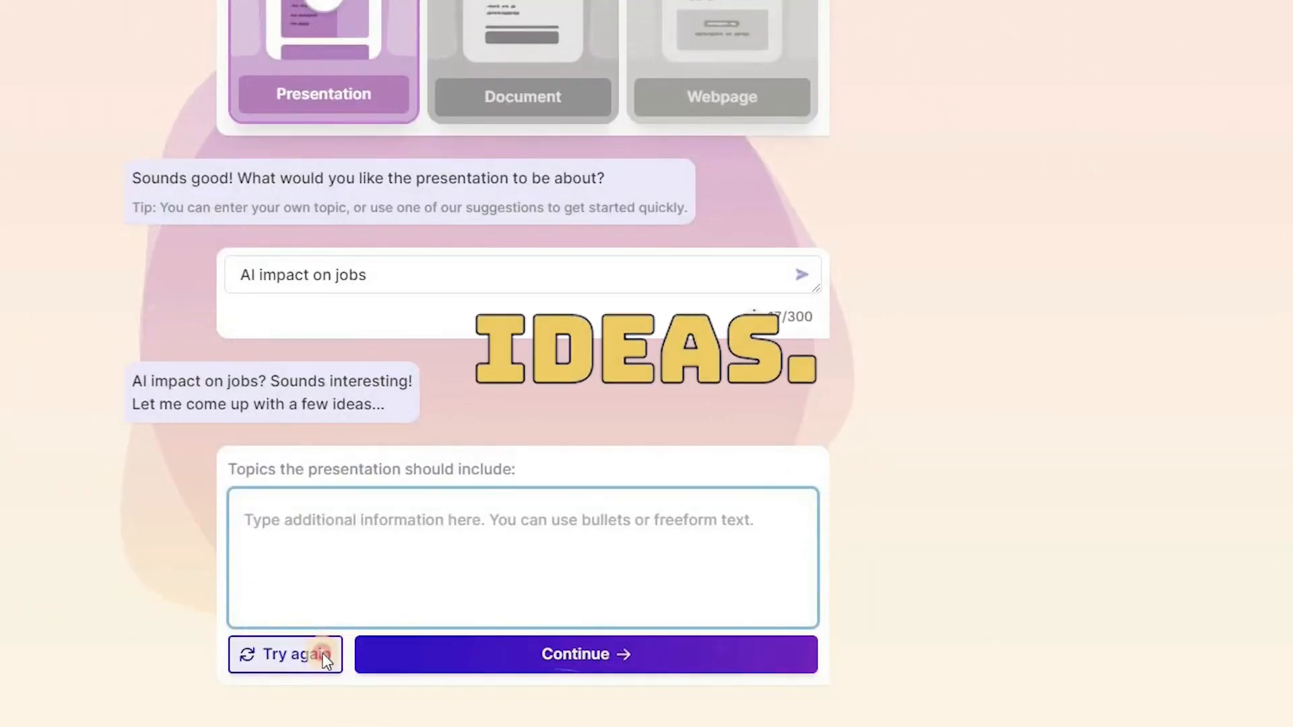
Regenerate the outline once and accept the seven-point version
click(284, 654)
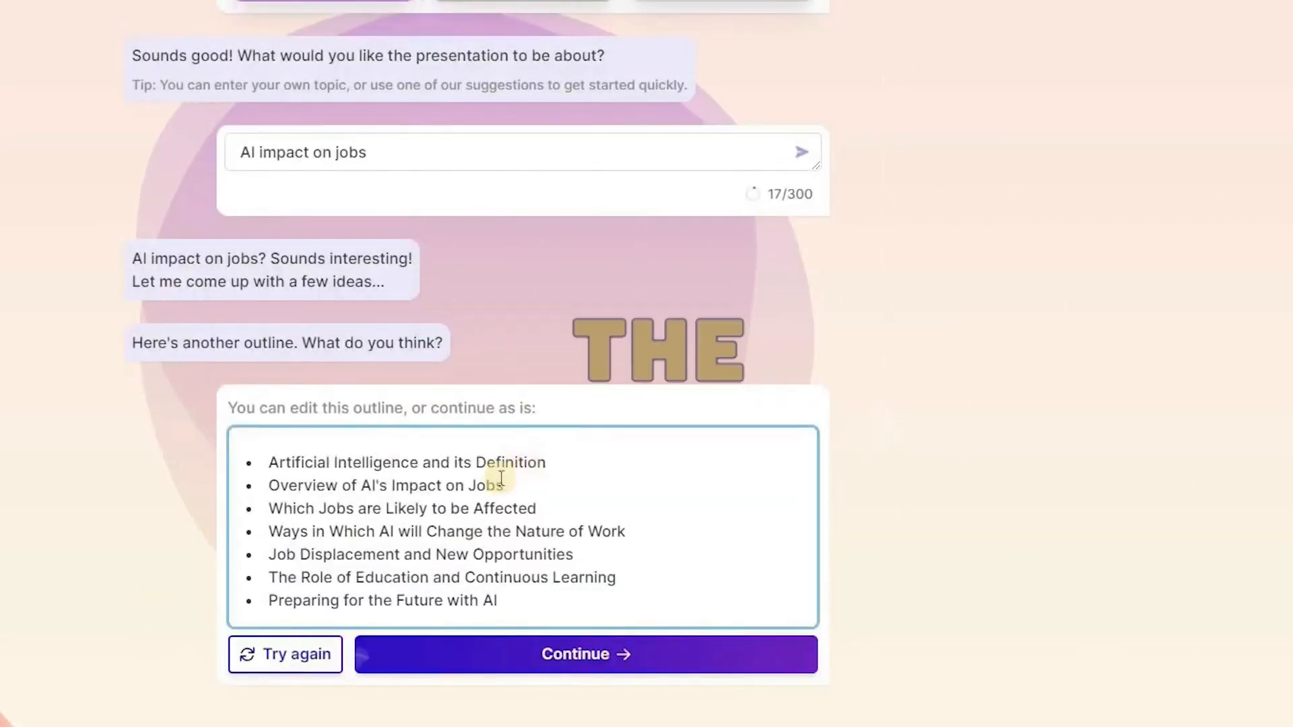
click(585, 655)
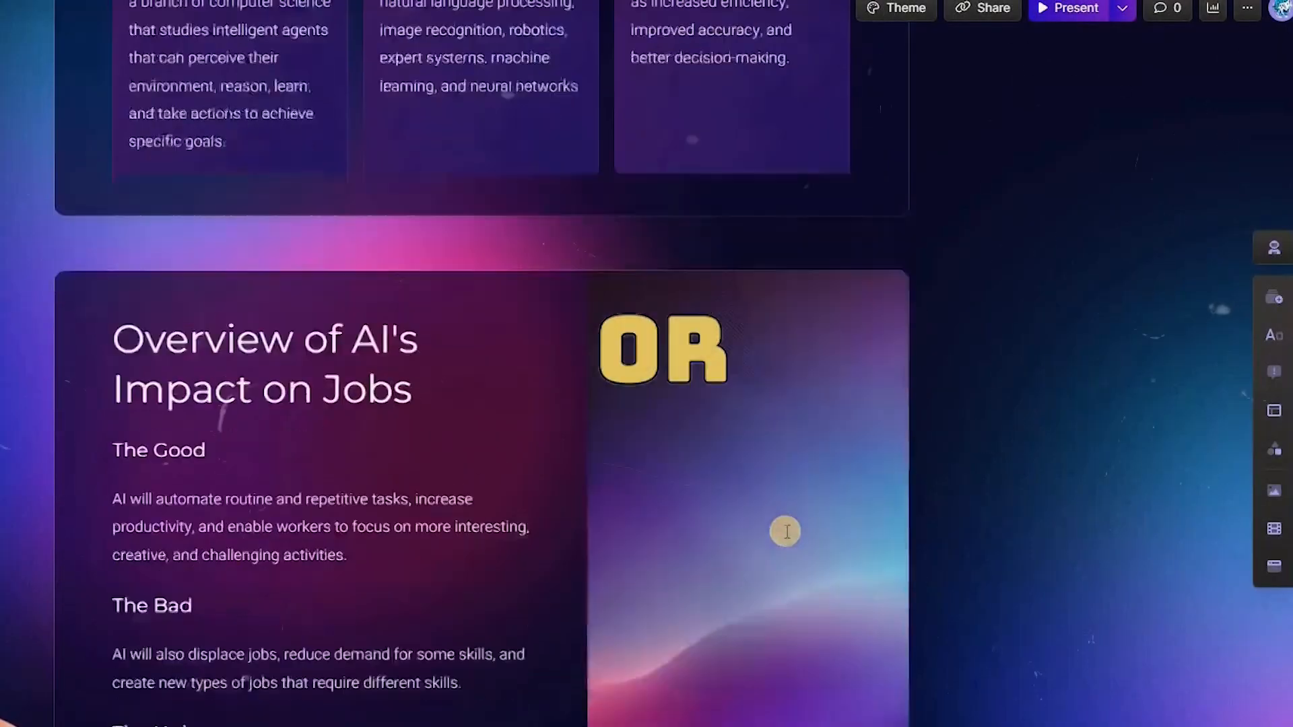
Apply the Aurora theme to The Impact of AI on Jobs deck and scroll through its cards
scroll(down, 3)
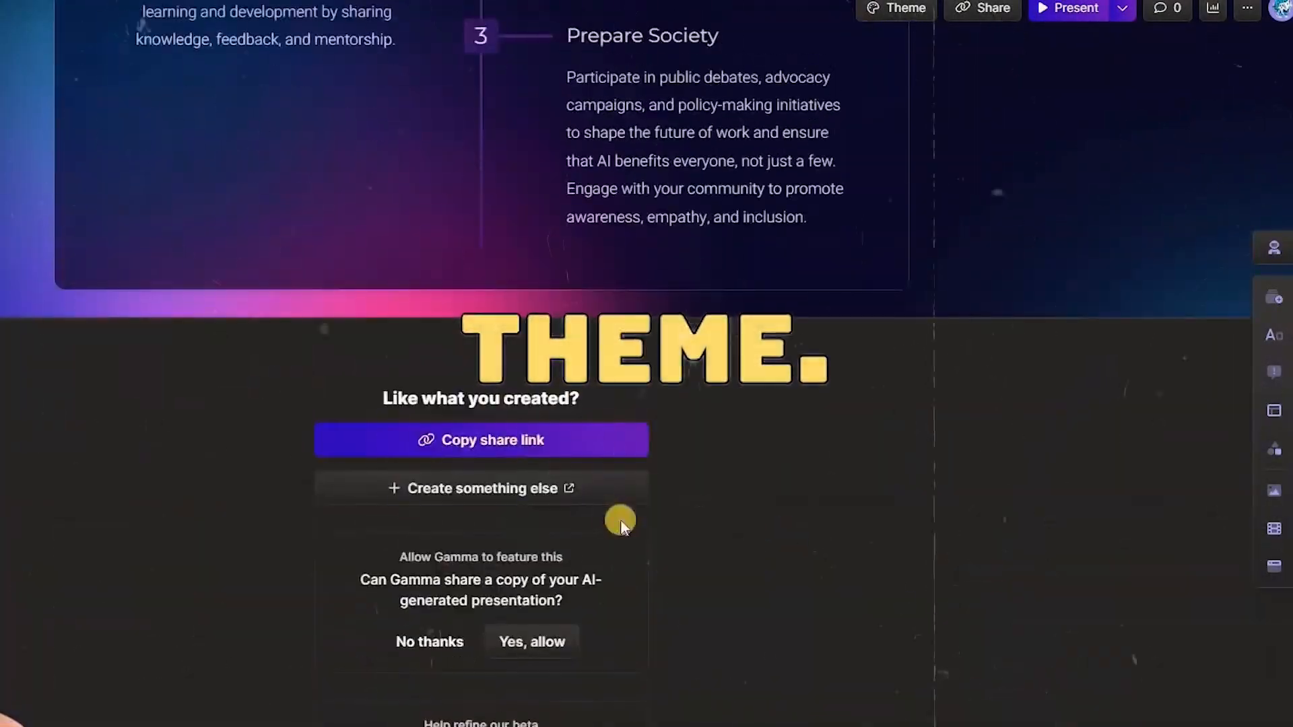
click(481, 487)
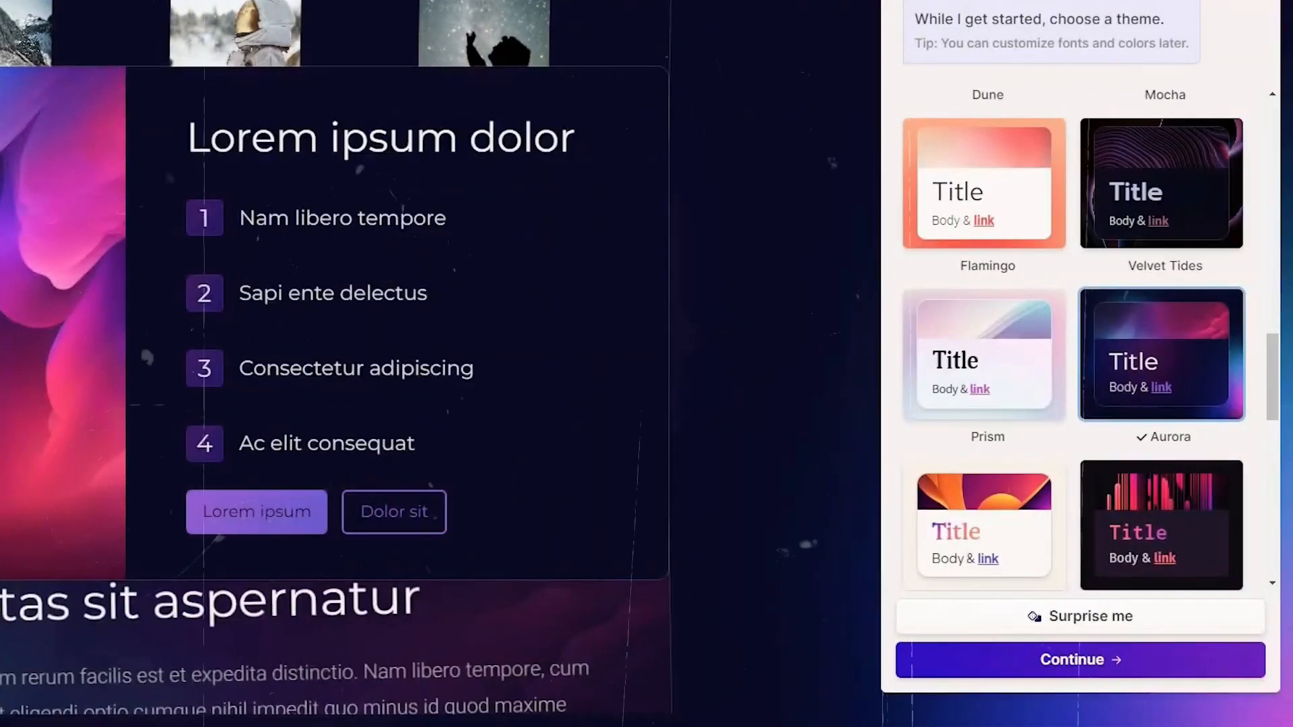
click(1078, 660)
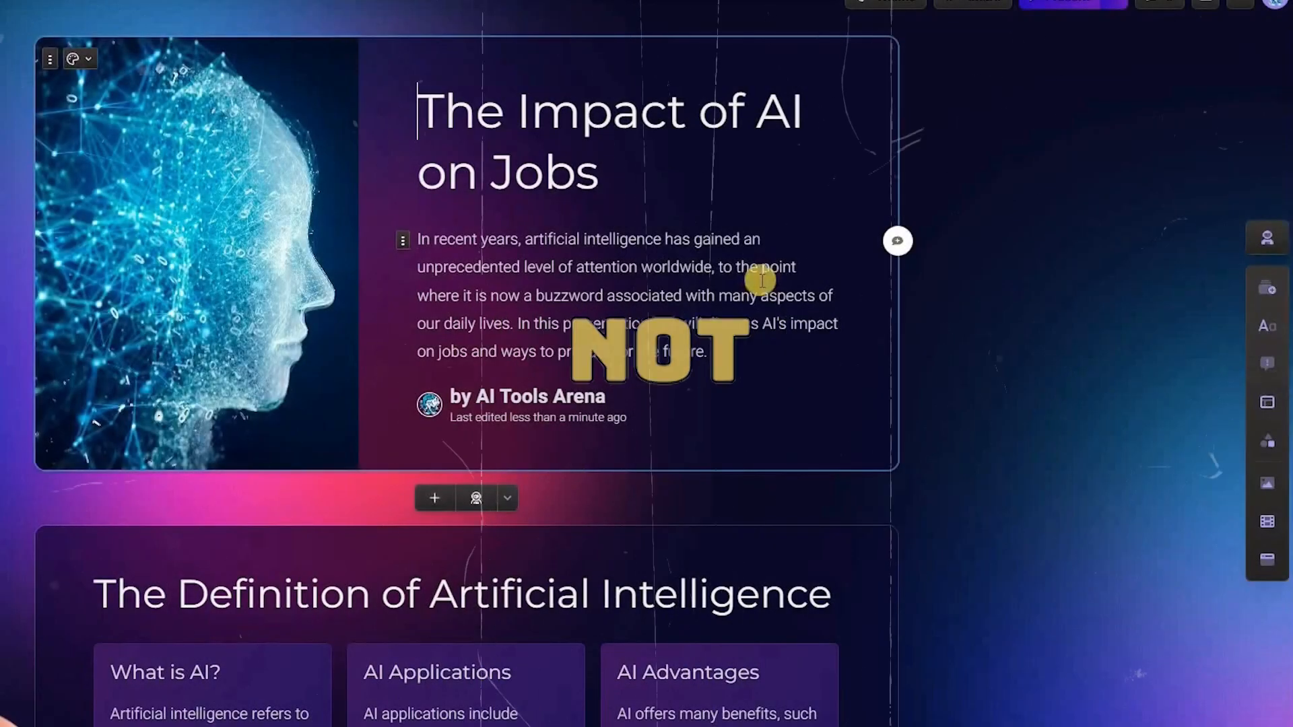
scroll(down, 3)
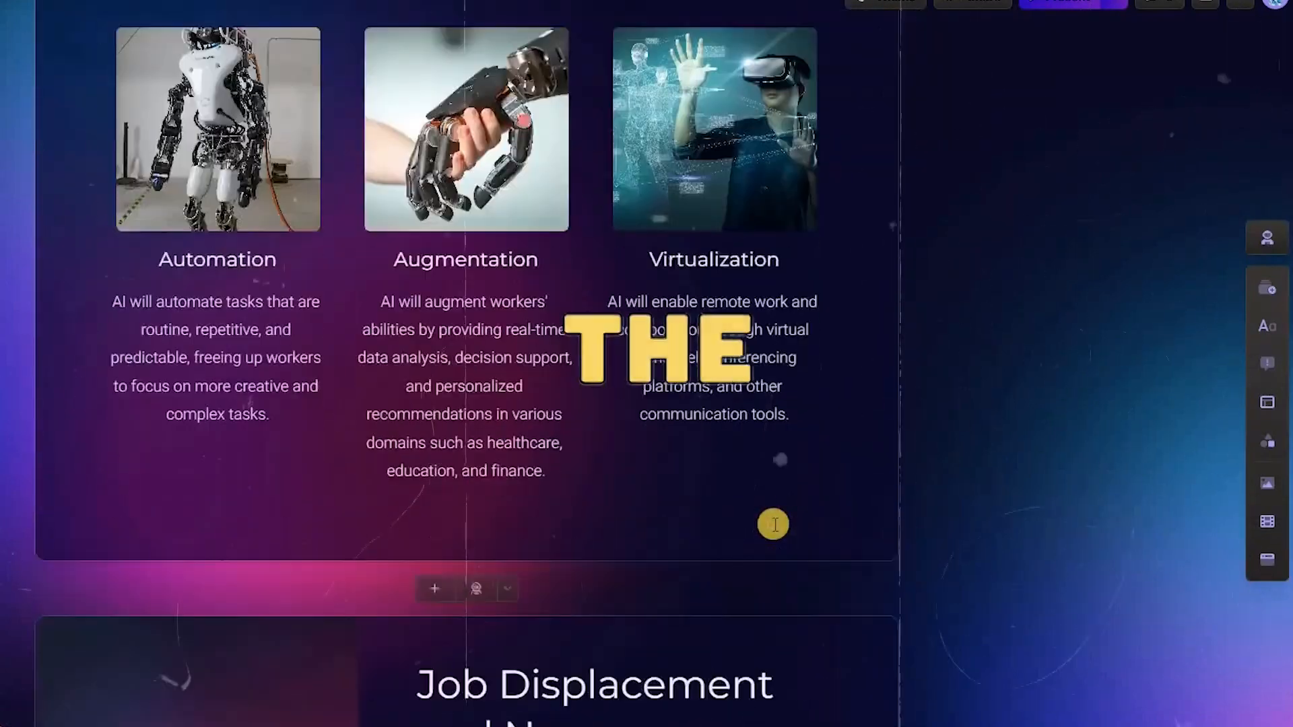
click(948, 23)
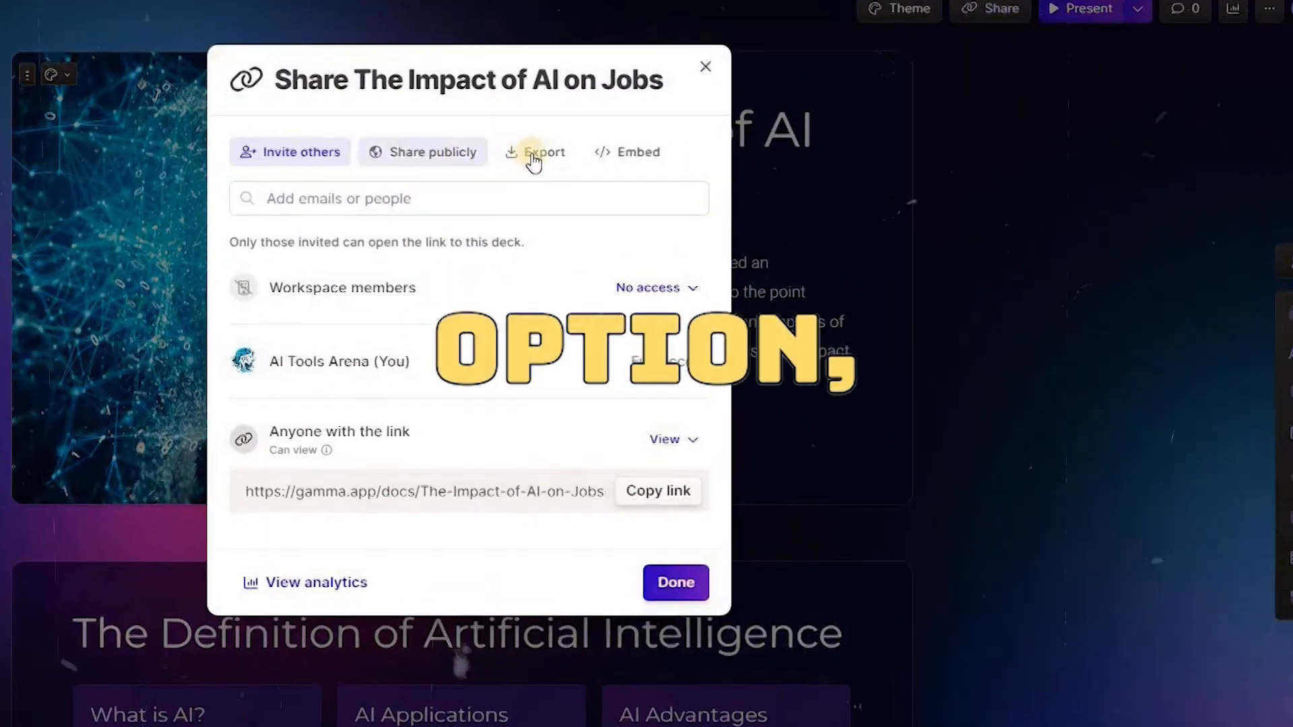
Show the export options in the Share dialog for The Impact of AI on Jobs deck
click(535, 152)
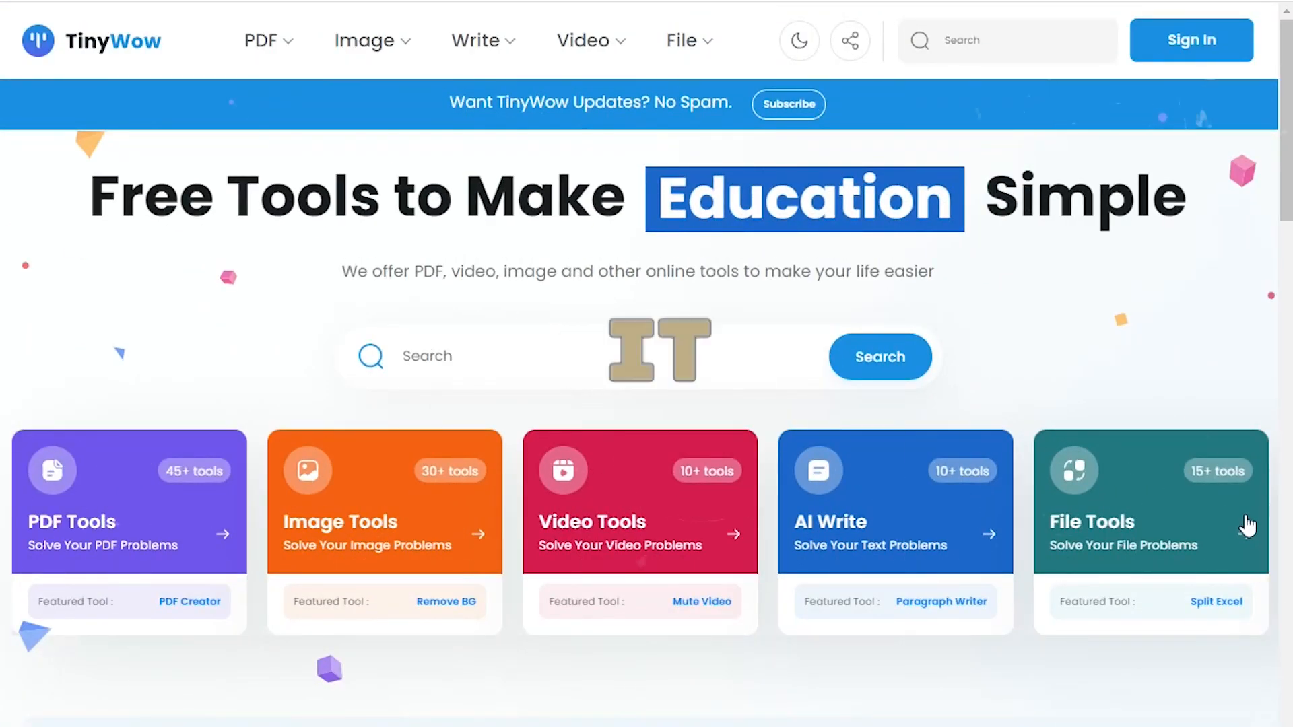
scroll(down, 3)
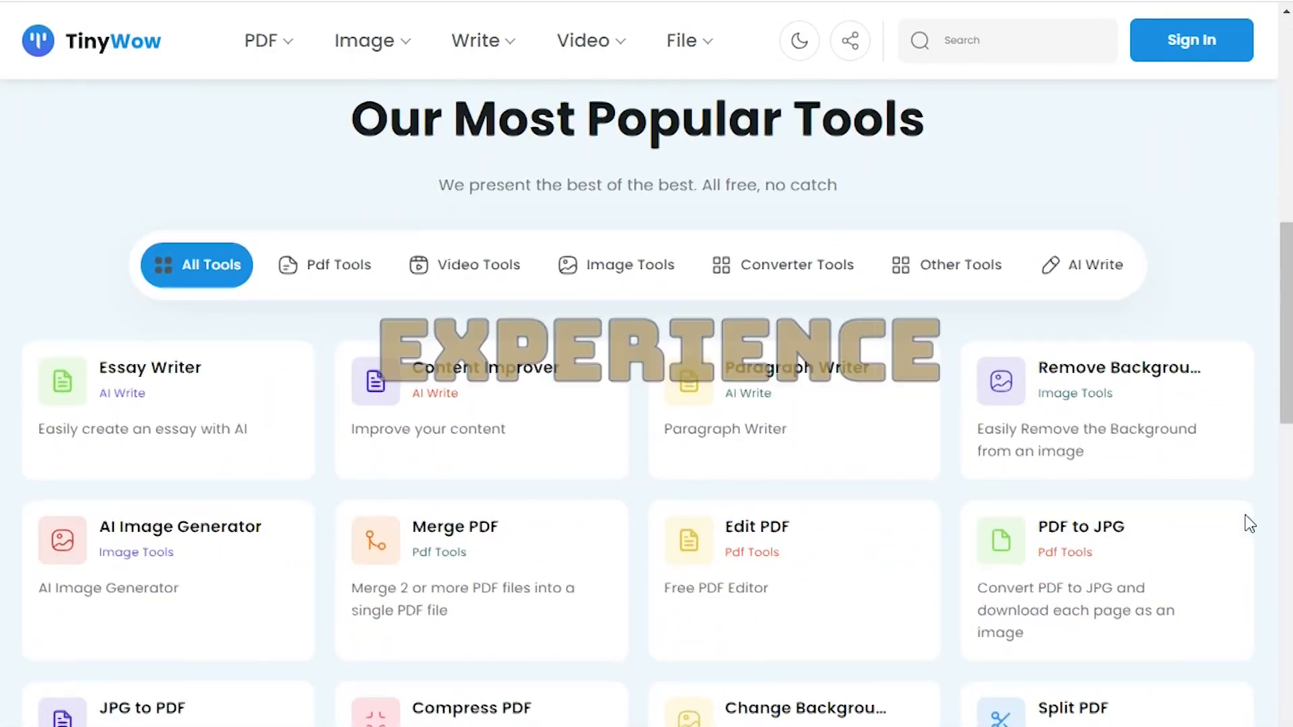
click(1190, 39)
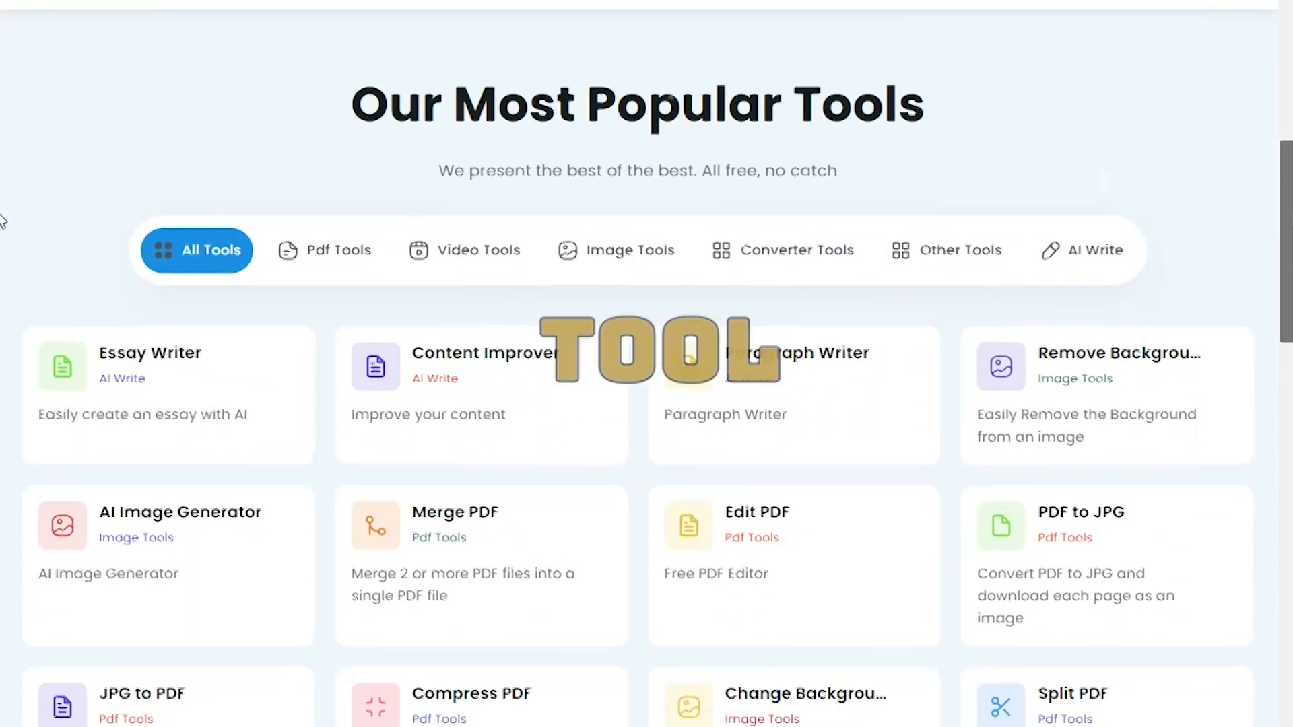
scroll(up, 3)
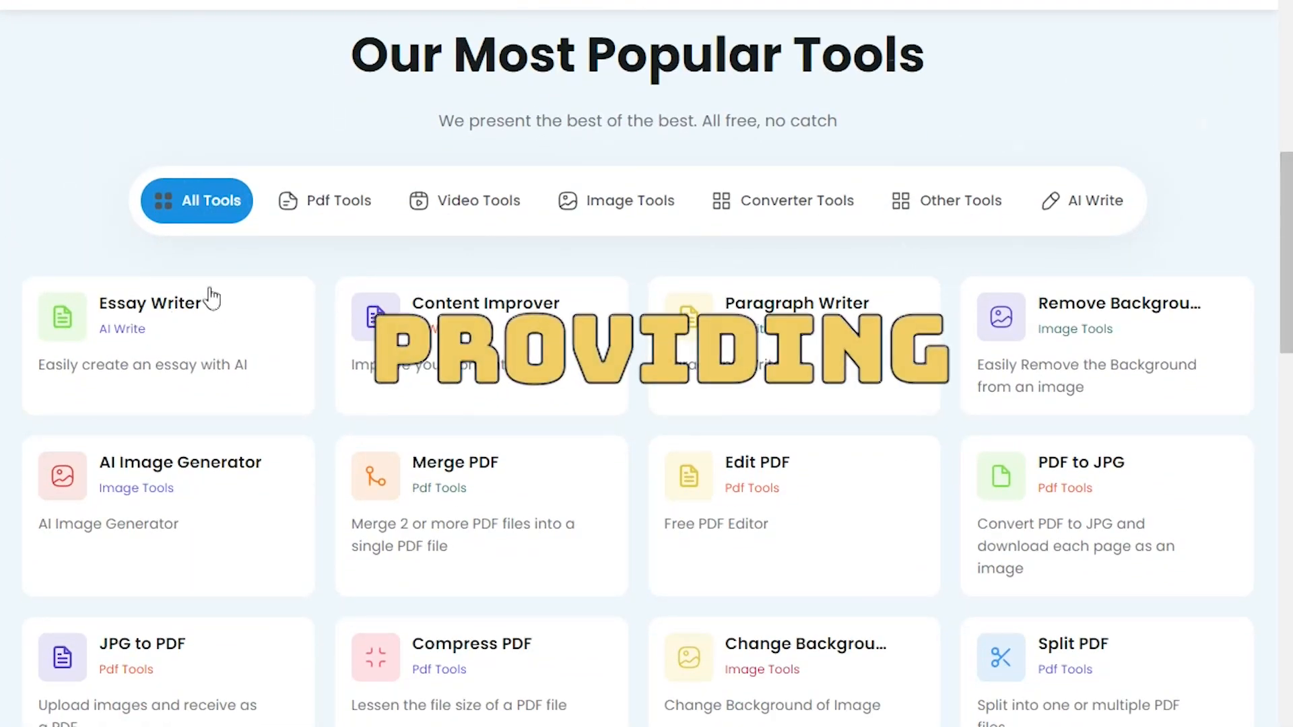
scroll(up, 3)
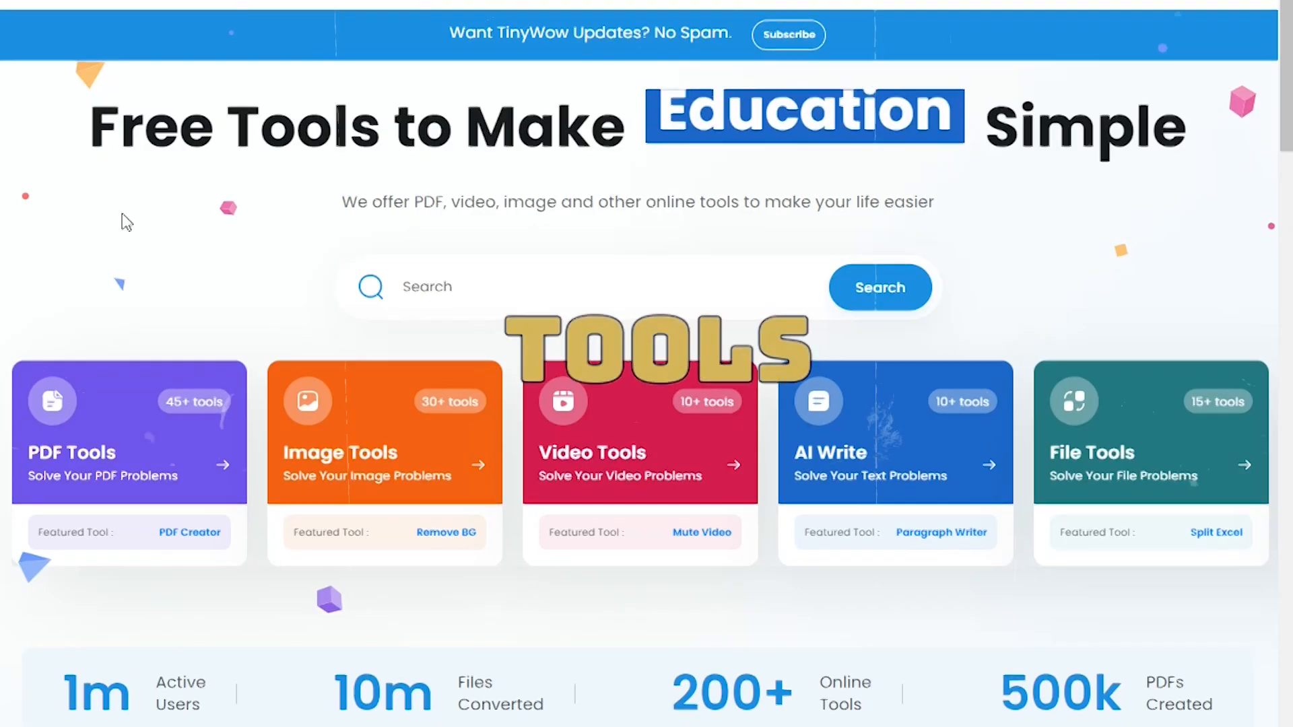
click(252, 42)
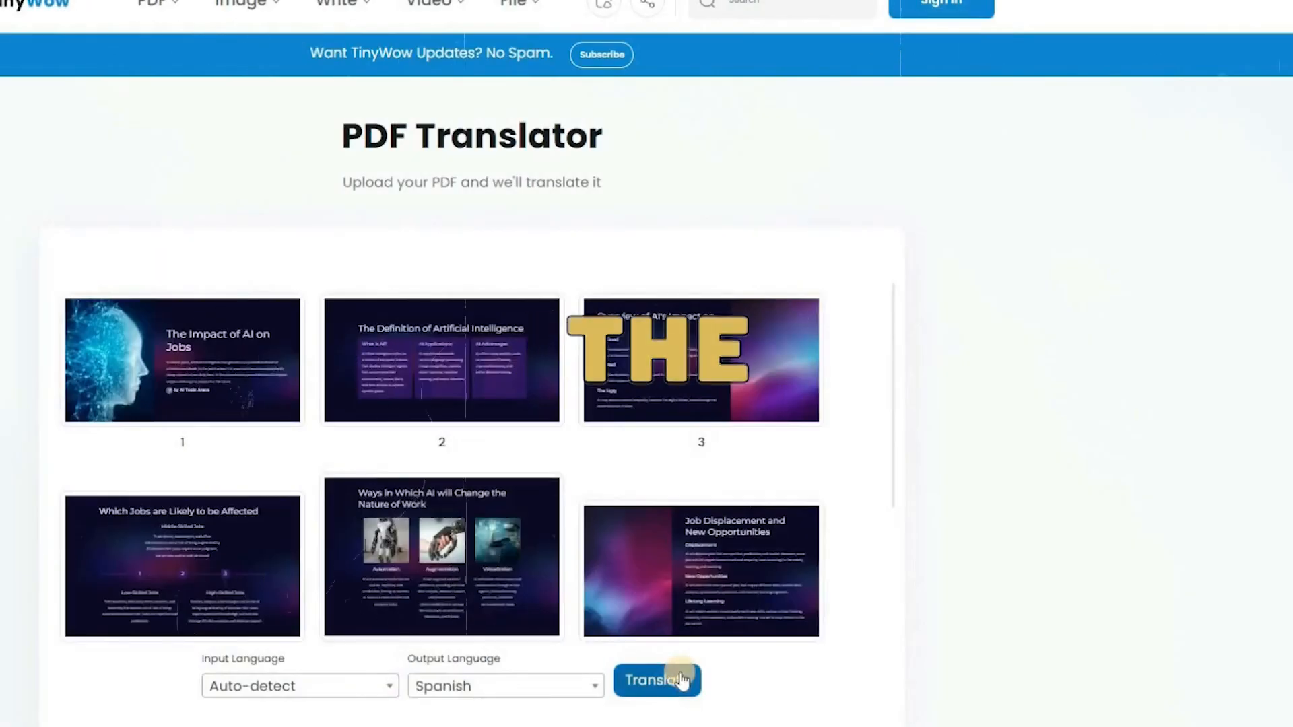
Translate the uploaded 'The Impact of AI on Jobs' slides PDF into Spanish with auto-detected input language
click(657, 680)
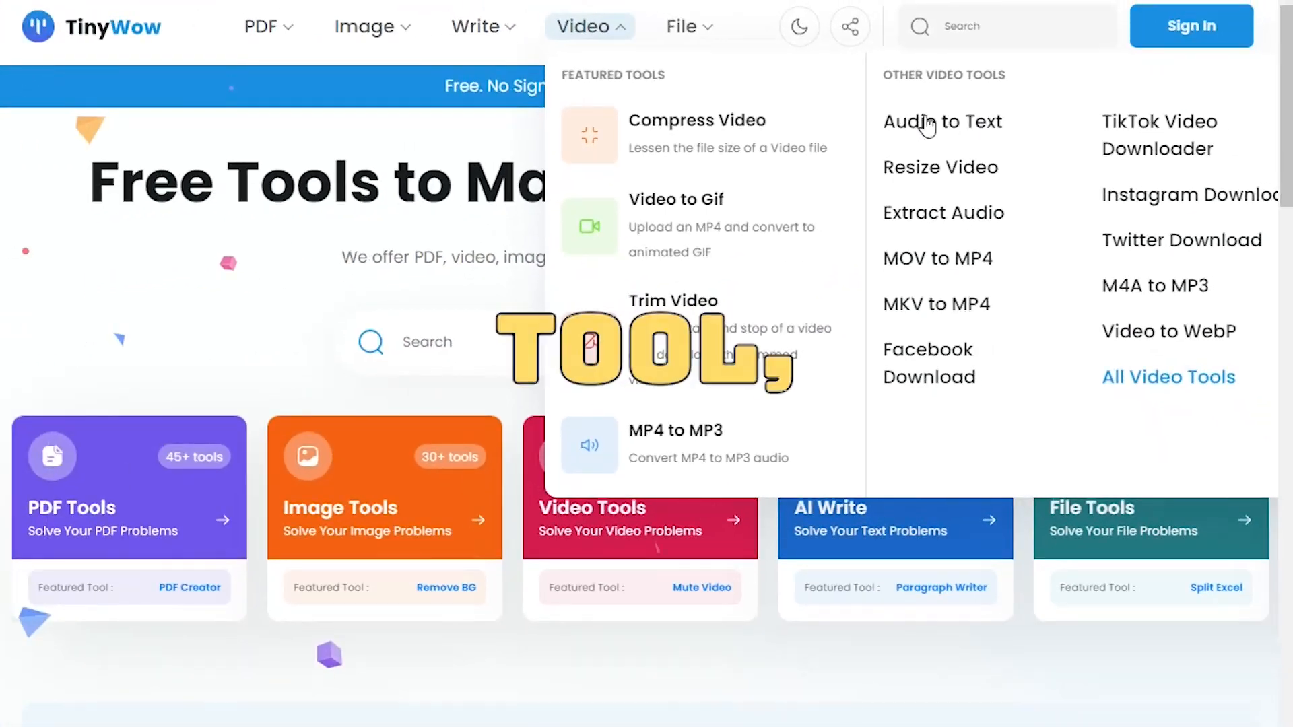
Transcribe an uploaded audio file with Audio to Text and save the transcript to the device
click(583, 26)
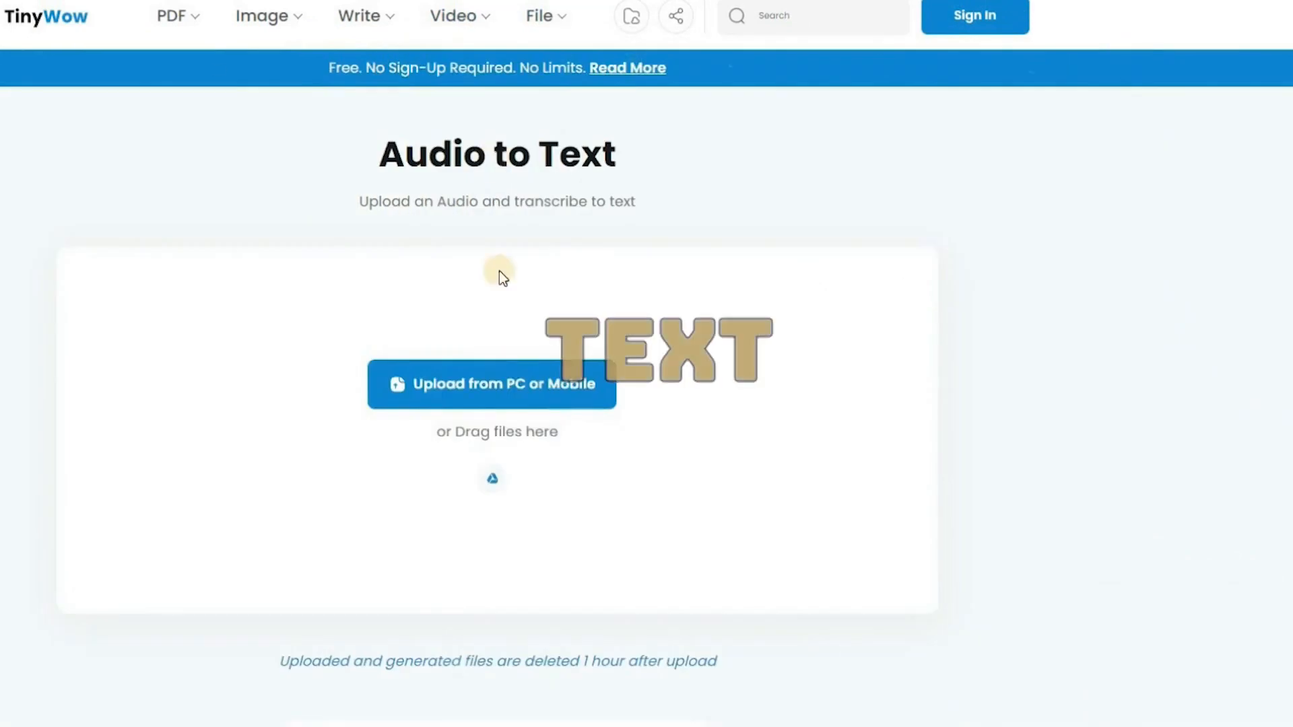
click(491, 384)
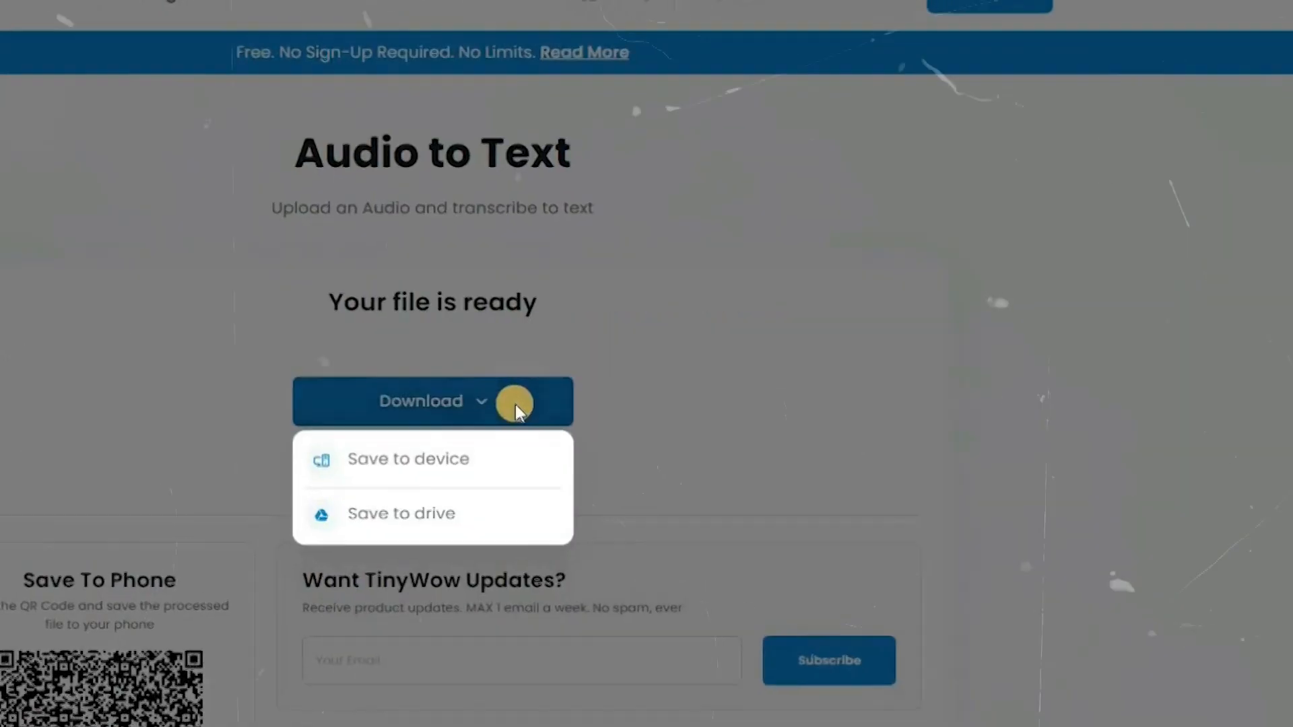
click(408, 460)
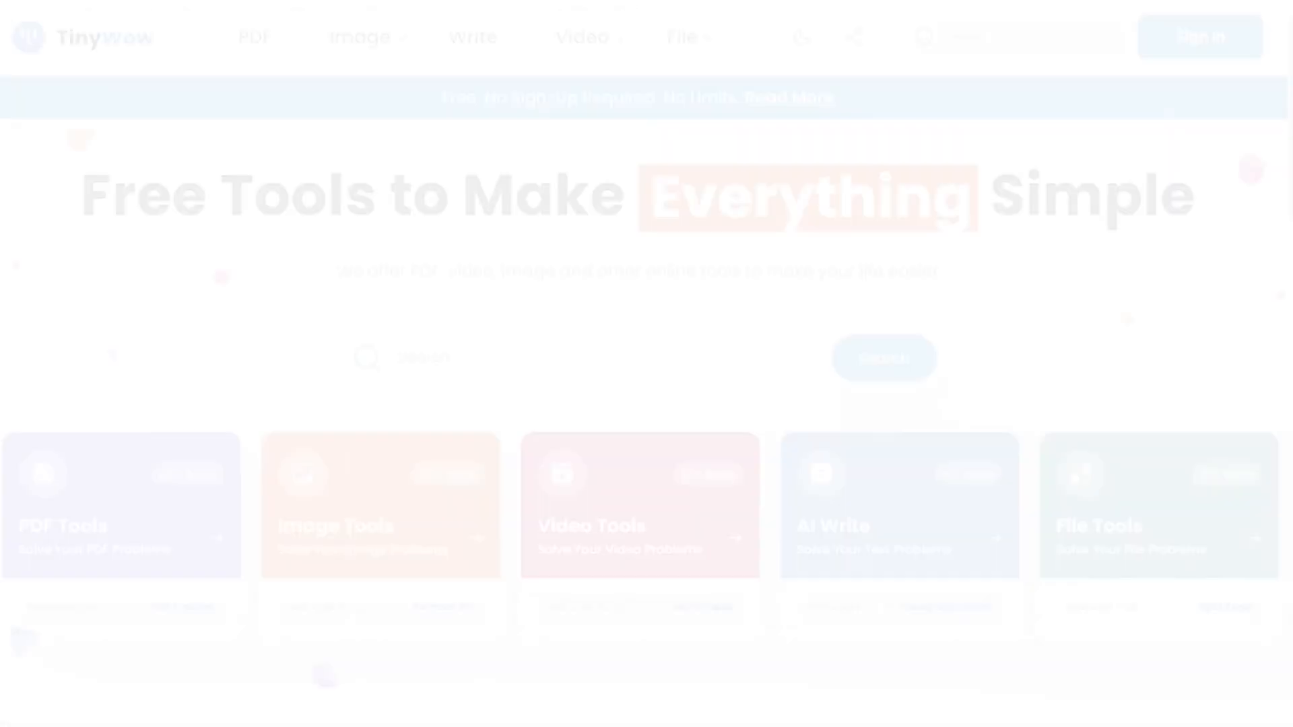
scroll(down, 3)
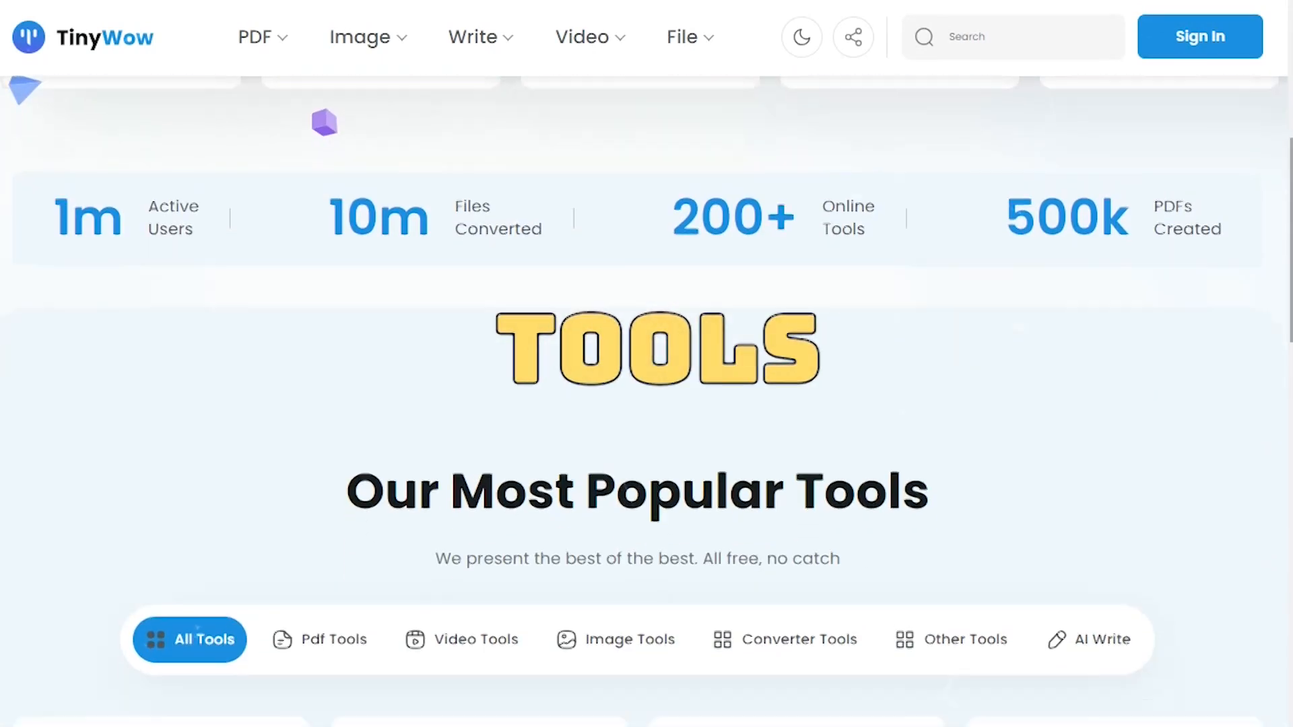
scroll(down, 3)
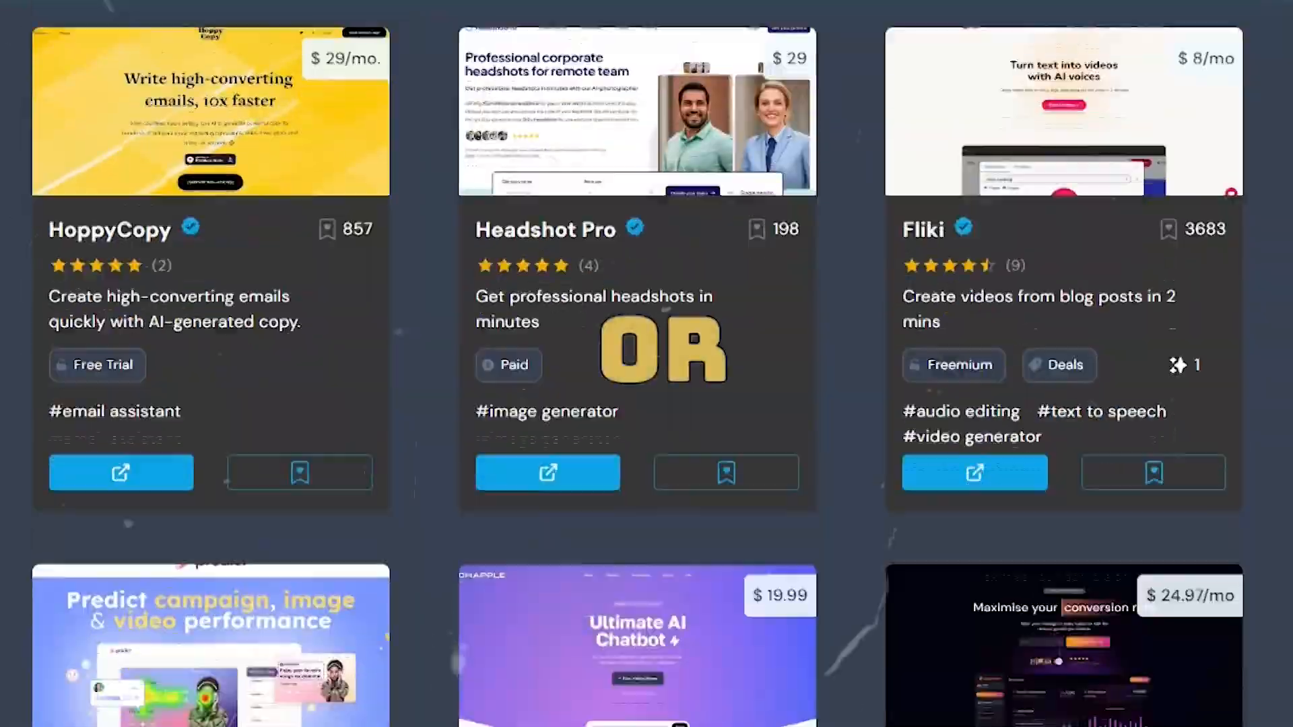
scroll(down, 3)
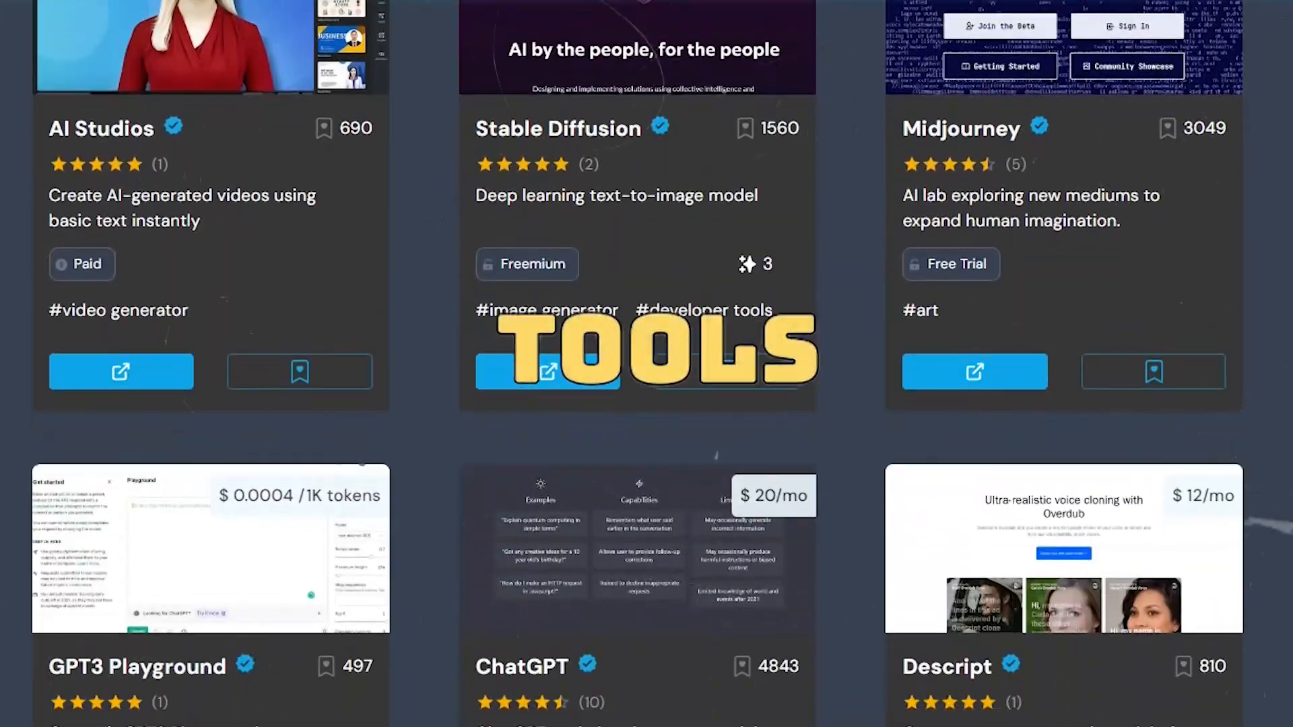